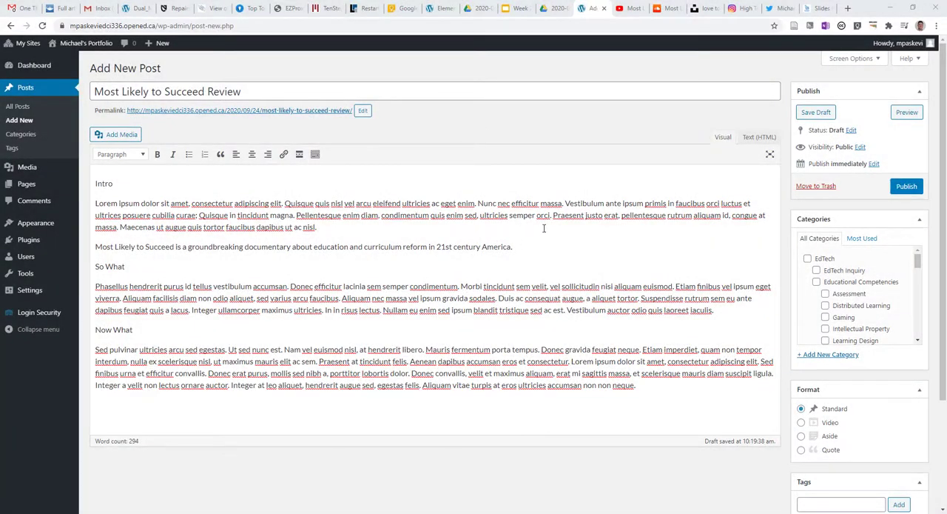
mouse_move(481, 222)
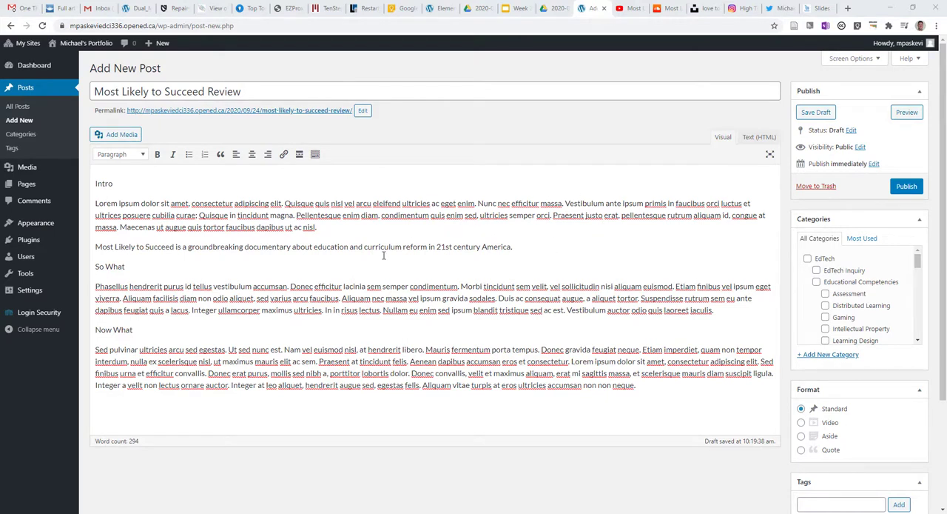
mouse_move(210, 171)
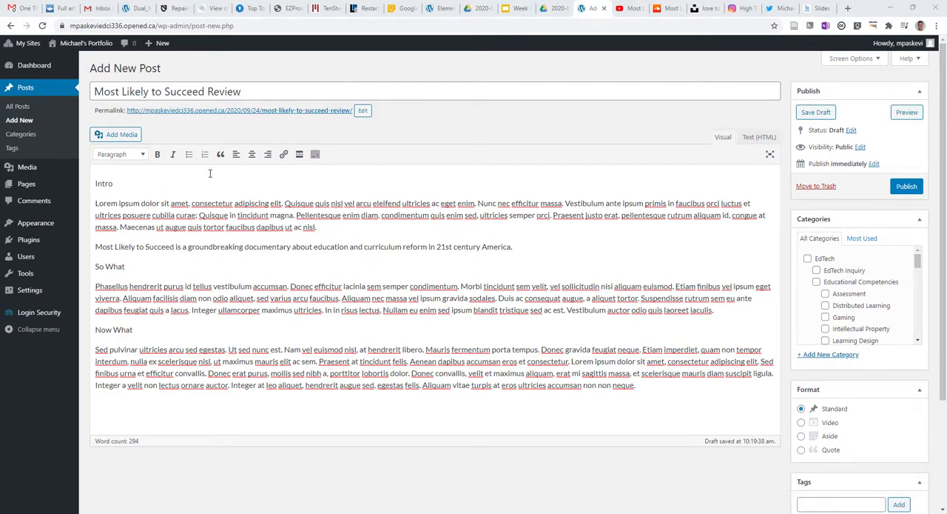
mouse_move(302, 225)
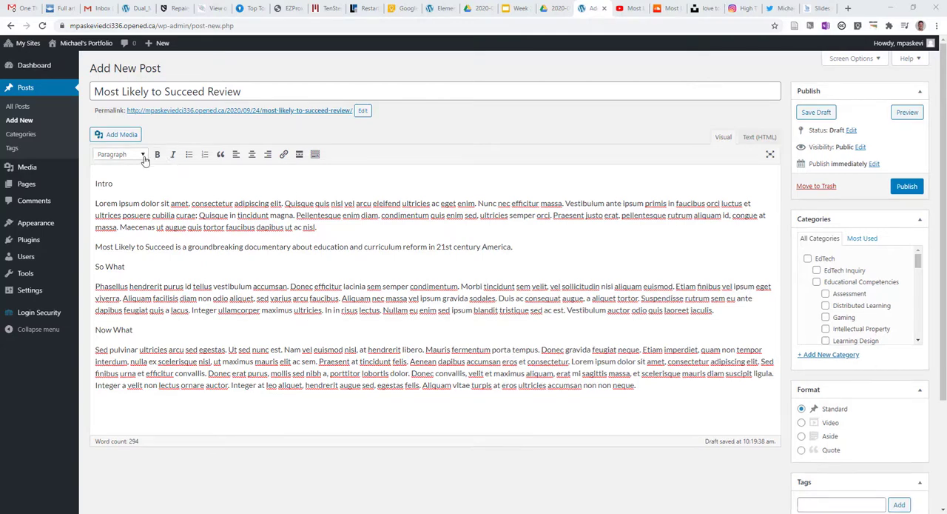
Format Intro, So What and Now What as Heading 2 blocks.
click(120, 154)
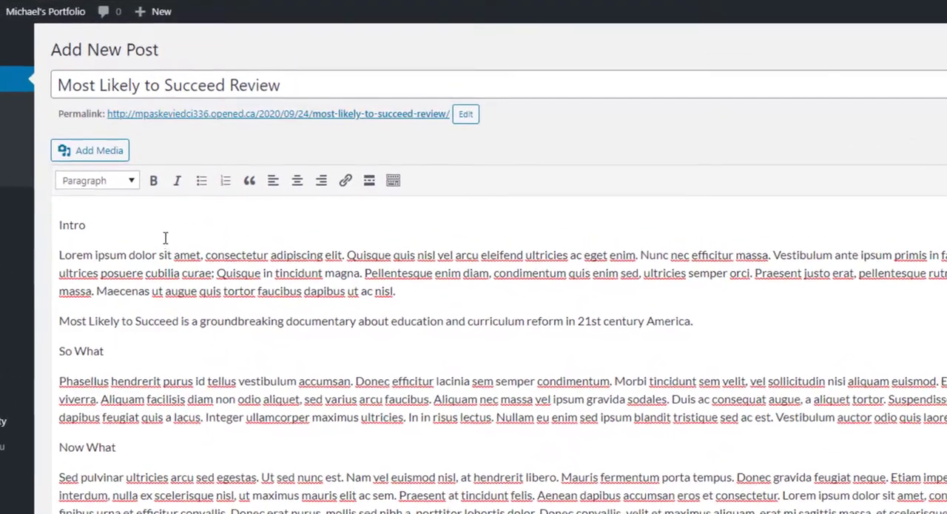
scroll(down, 3)
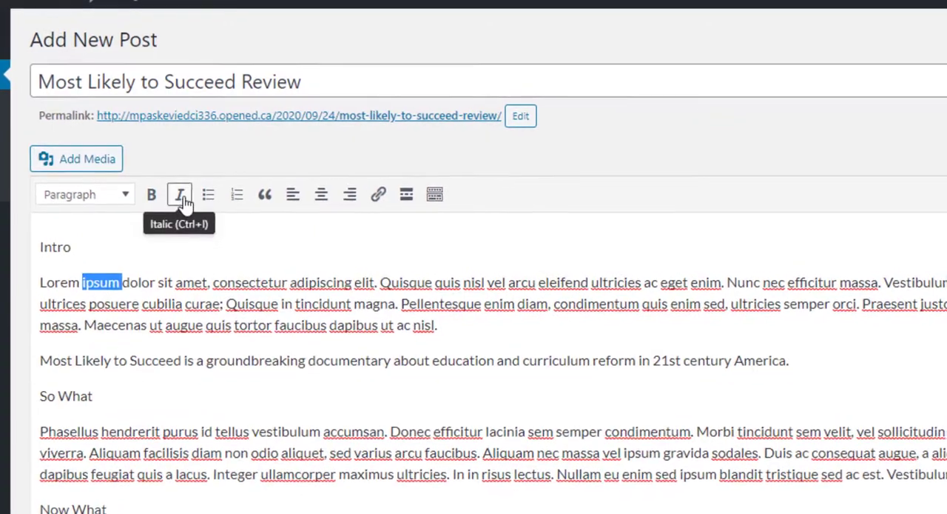
mouse_move(211, 198)
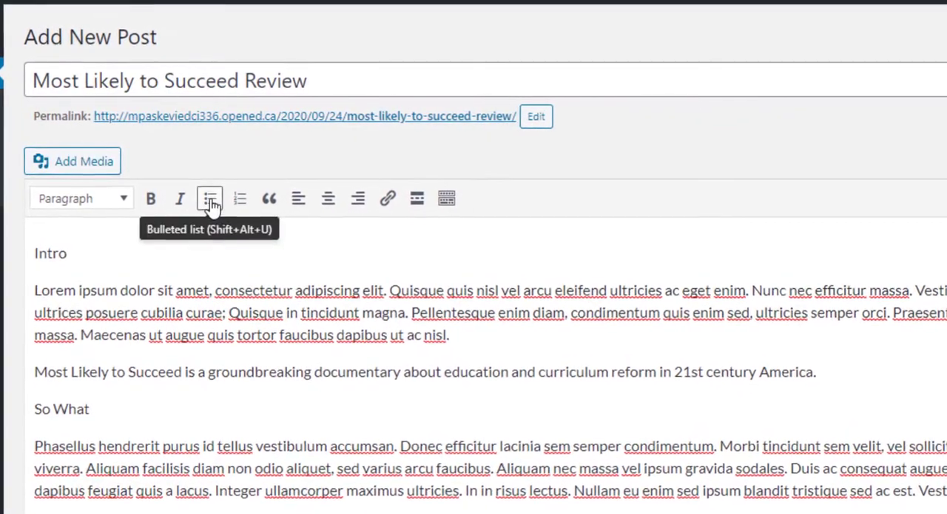
mouse_move(240, 200)
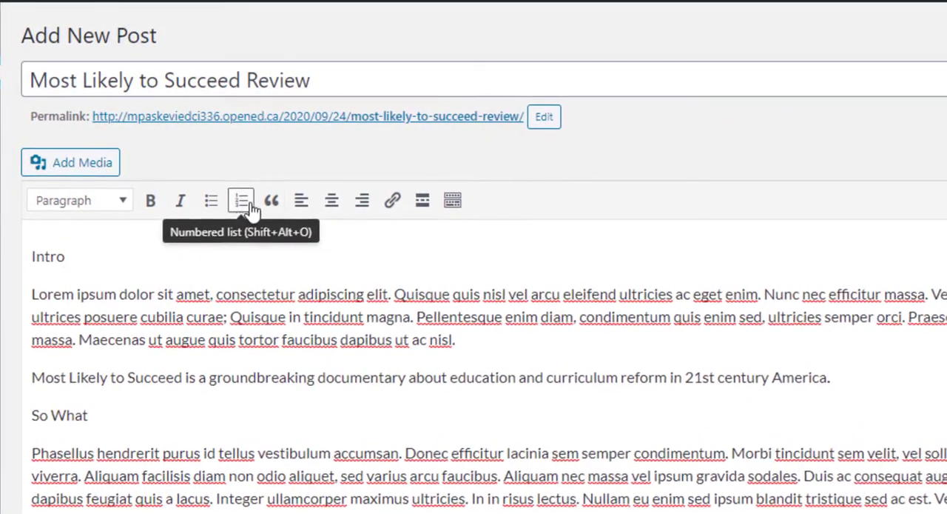
mouse_move(50, 258)
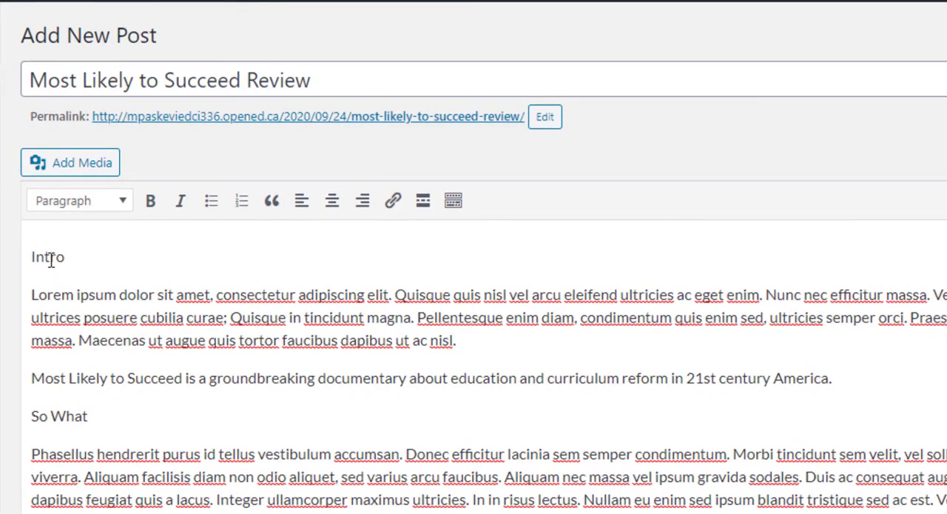
click(80, 200)
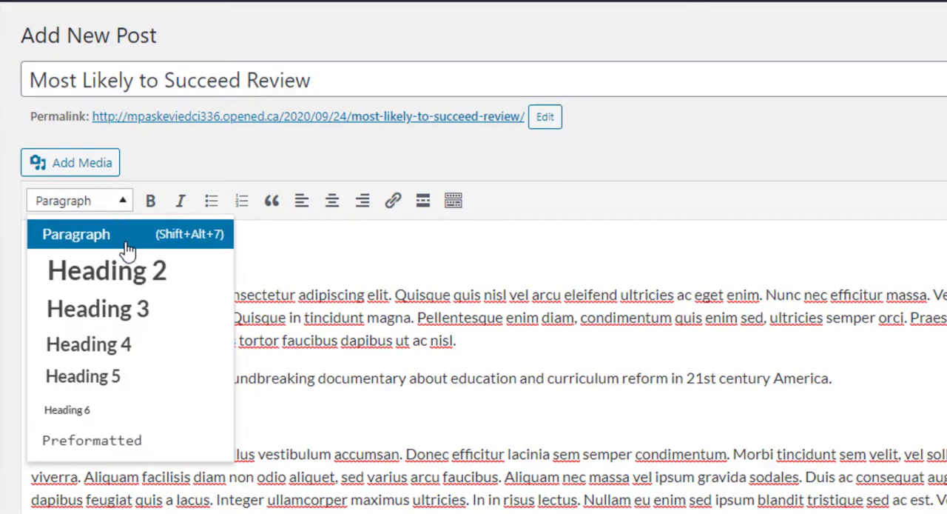
click(107, 269)
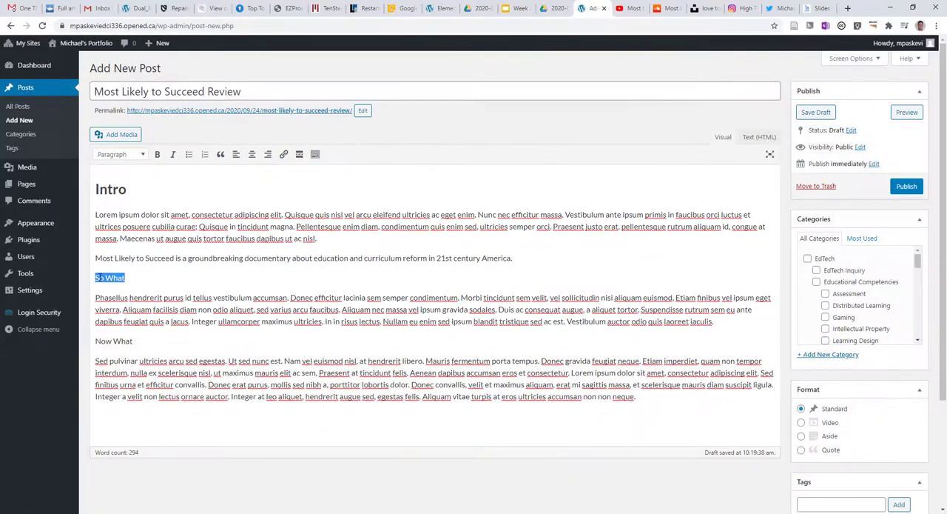
click(118, 154)
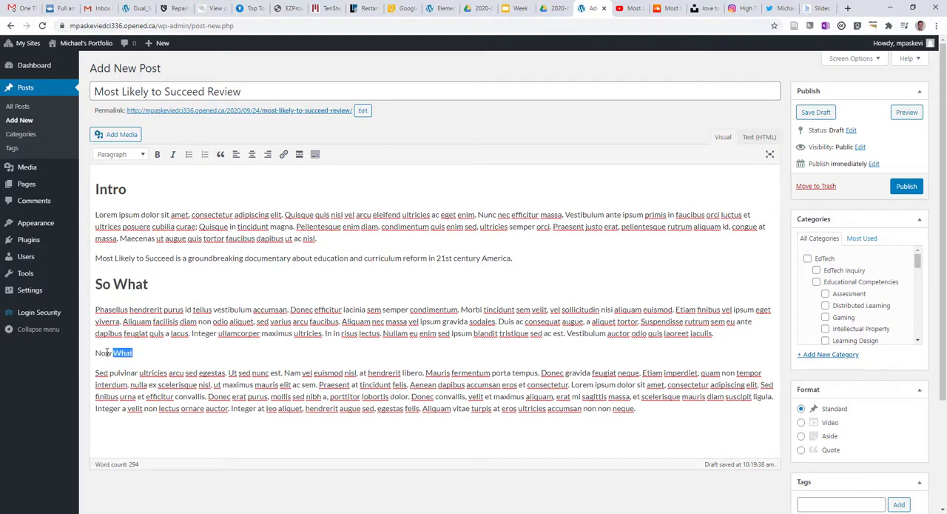
click(118, 154)
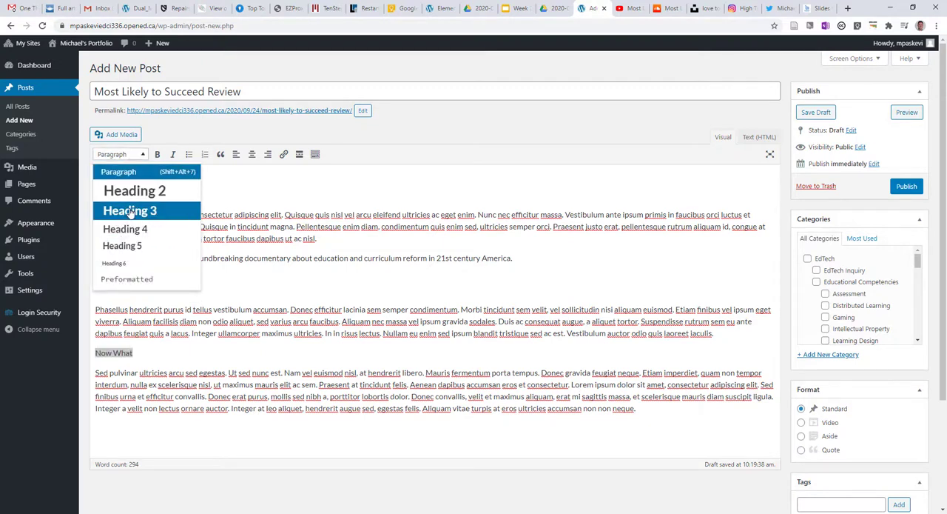
click(134, 190)
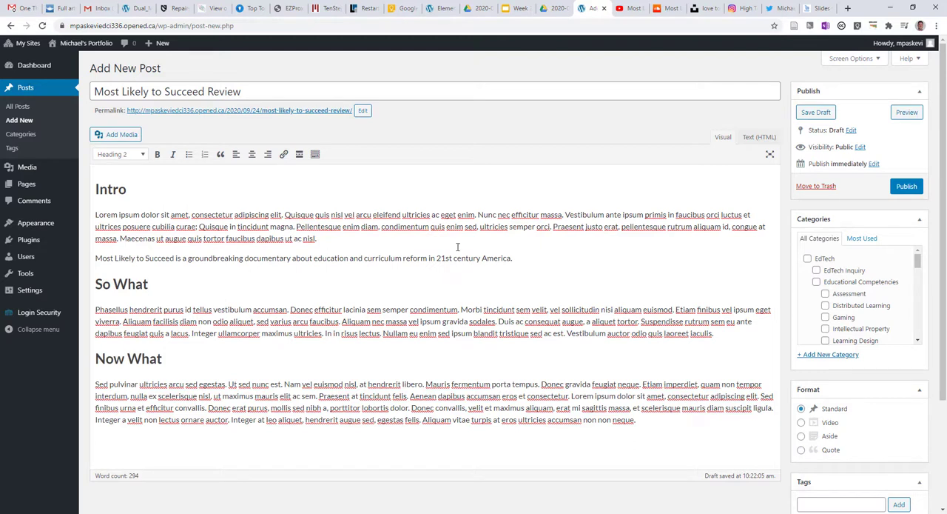
Format the documentary description sentence under Intro as a blockquote.
triple_click(302, 258)
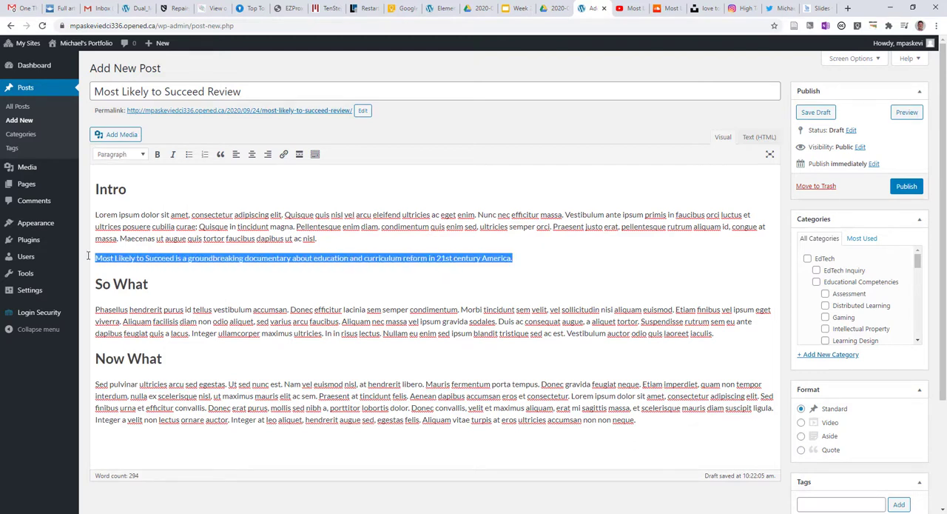
mouse_move(219, 154)
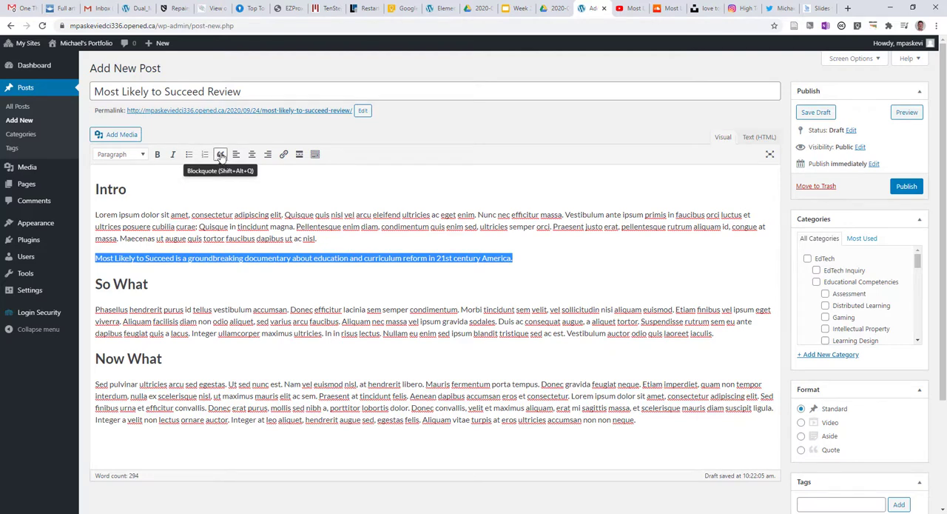
click(219, 154)
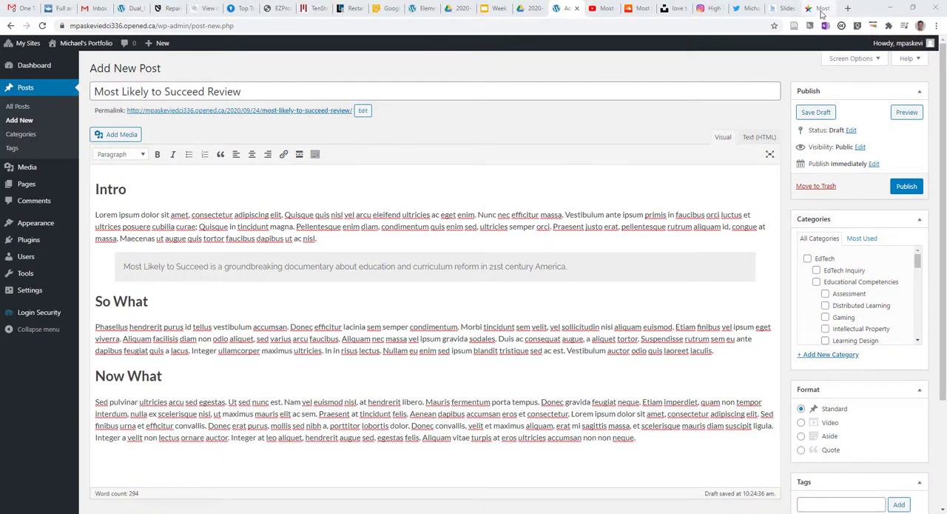
Link 'consectetur adipiscing elit' in the Intro to the copied Most Likely To Succeed film site URL.
click(818, 9)
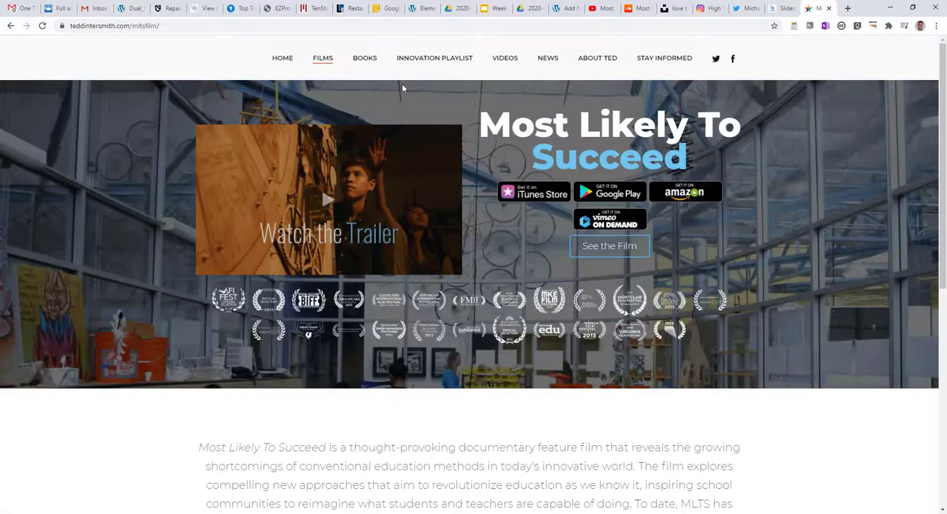
click(115, 25)
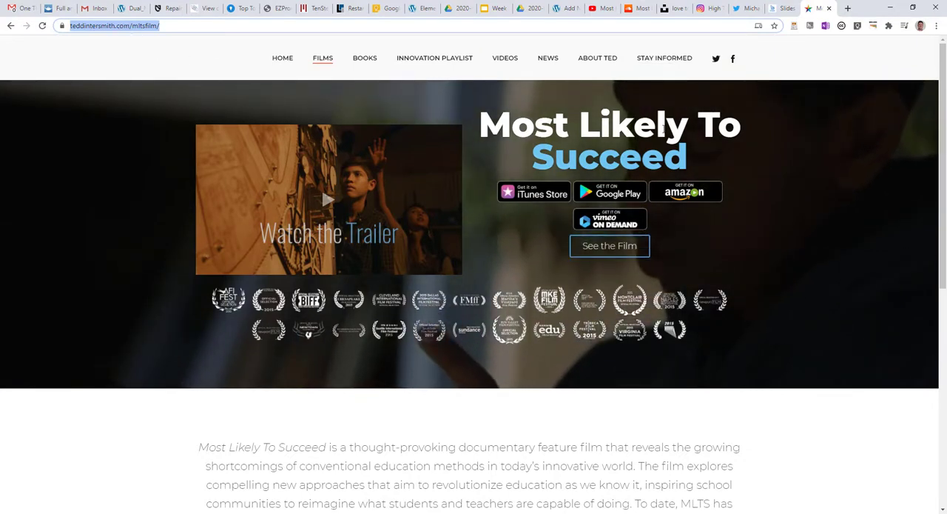
click(819, 9)
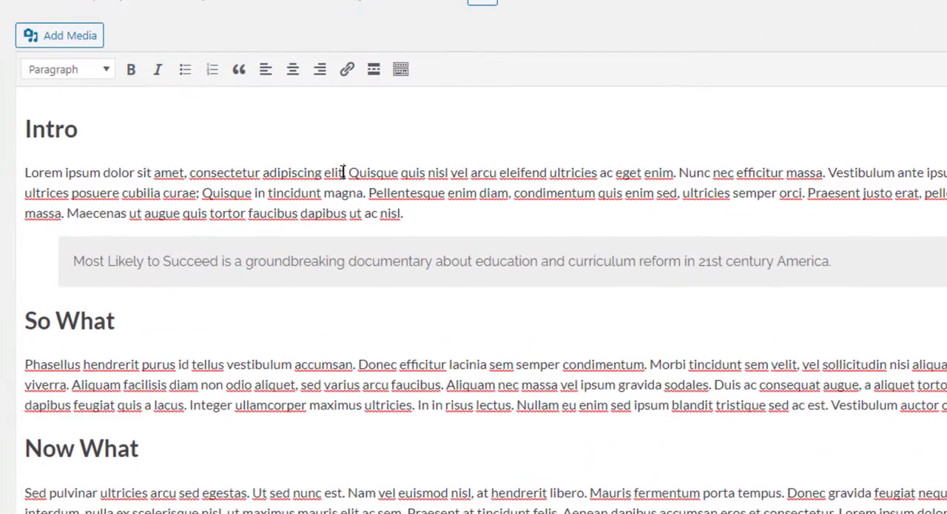
drag(190, 172, 342, 171)
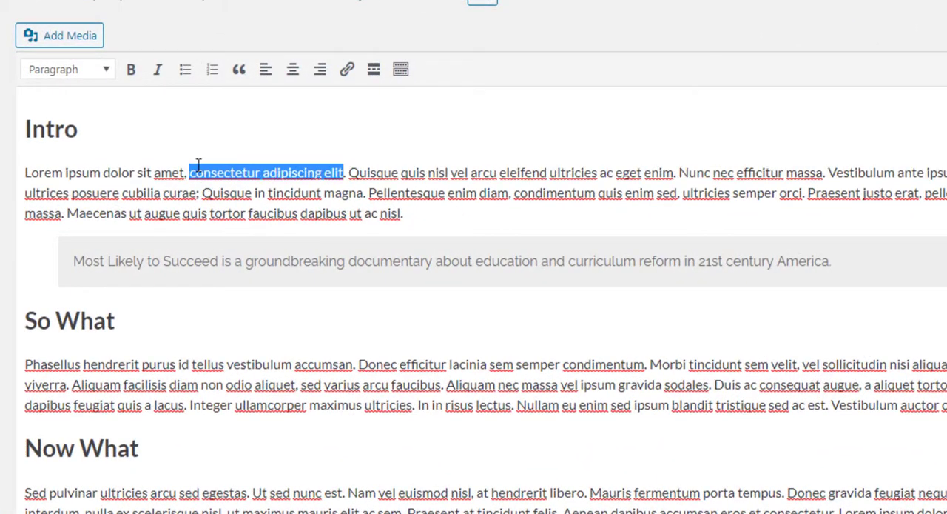
mouse_move(347, 68)
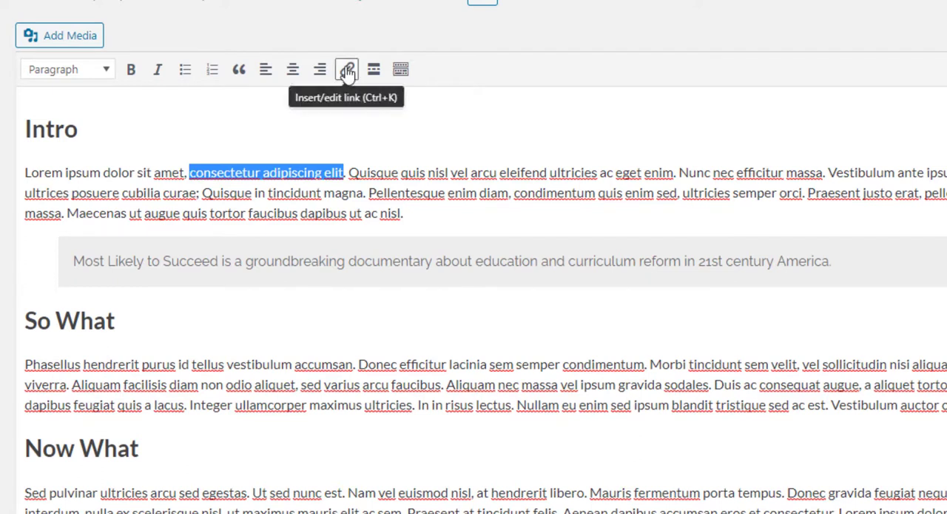
click(346, 68)
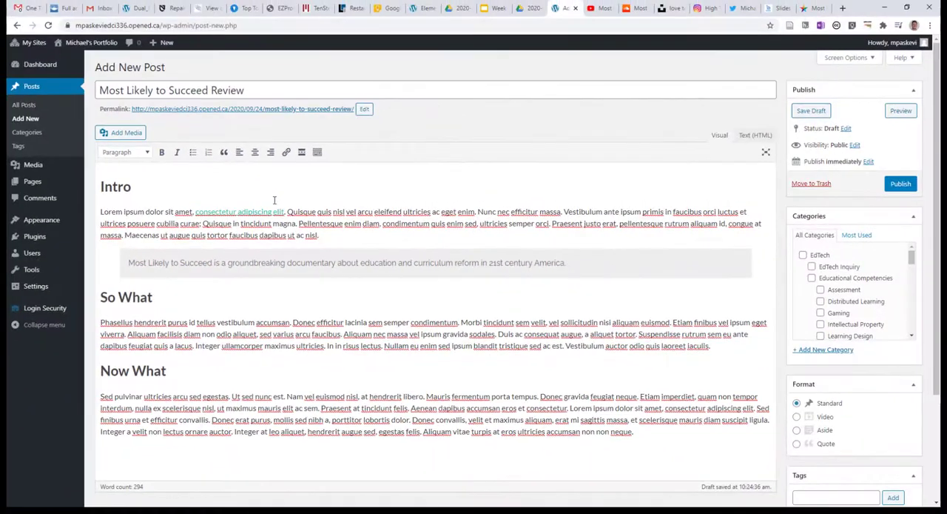
scroll(down, 3)
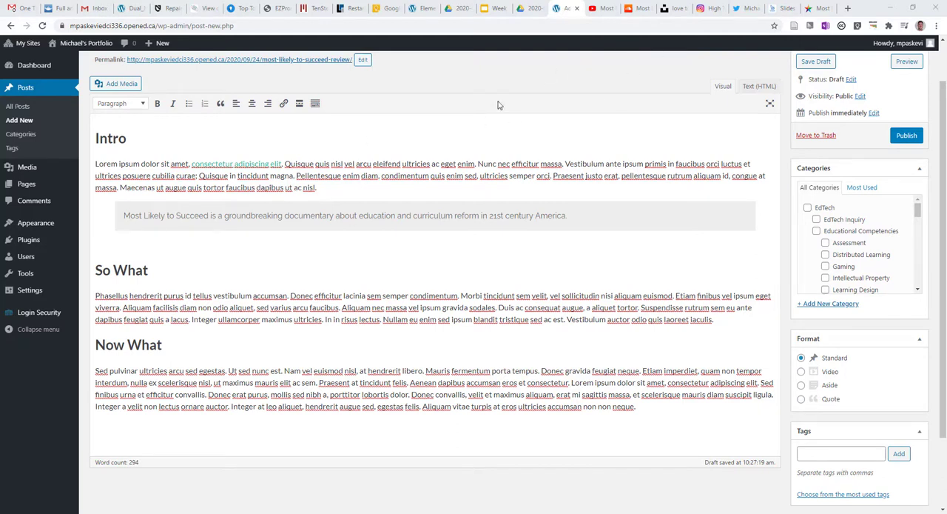
mouse_move(642, 77)
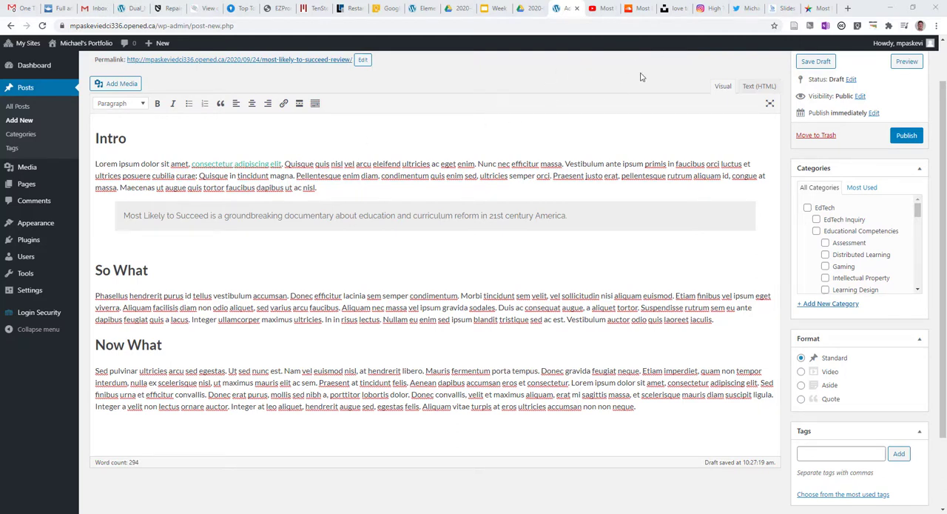
mouse_move(605, 9)
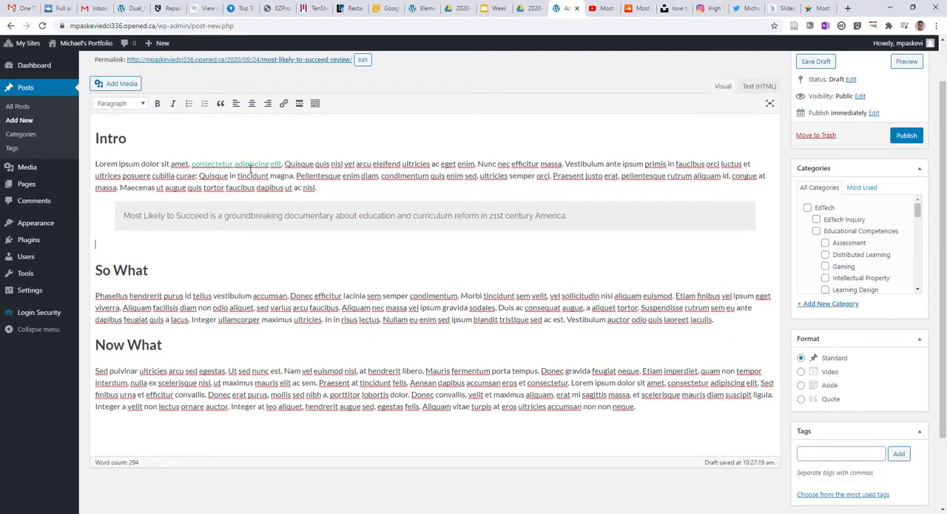
text(https://www.youtube.com/watch?v=JE5XRrfetu4)
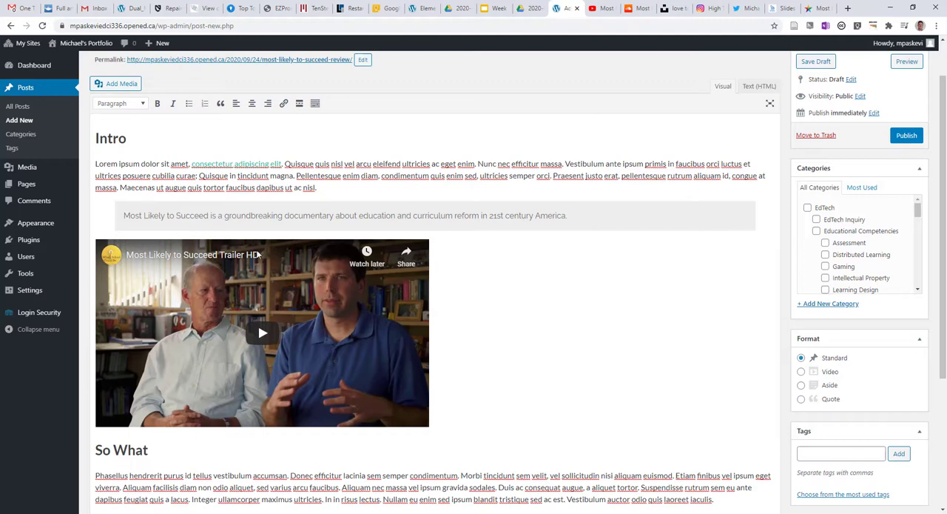
mouse_move(275, 317)
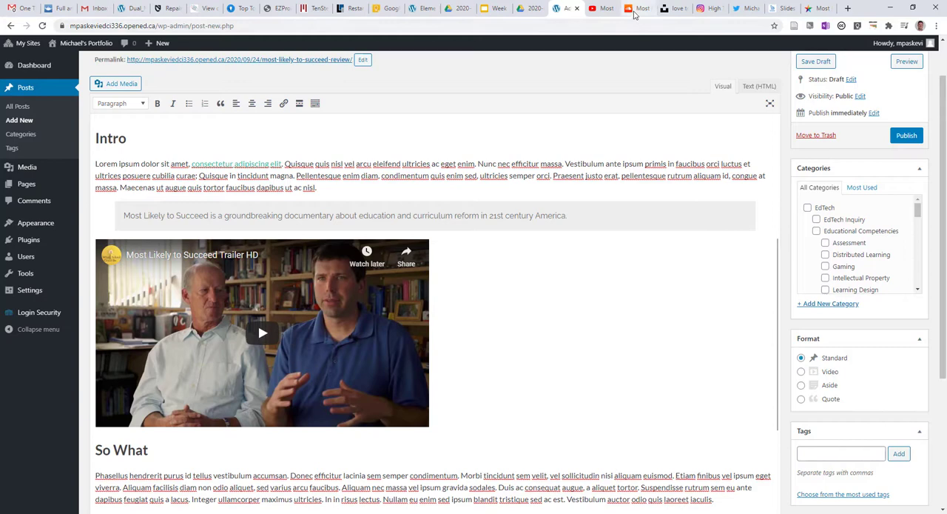
Copy the SoundCloud Original Music playlist URL and embed it below the So What paragraph.
click(636, 9)
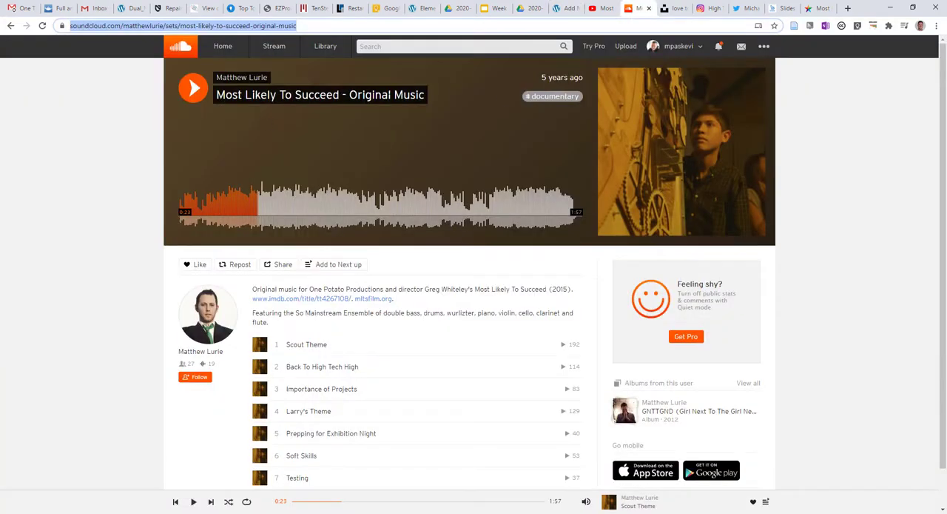
mouse_move(419, 167)
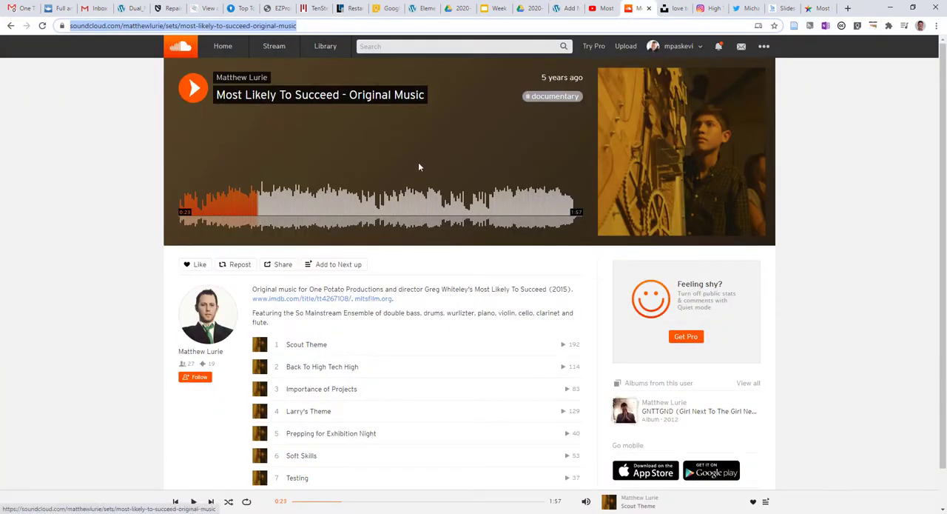
scroll(down, 3)
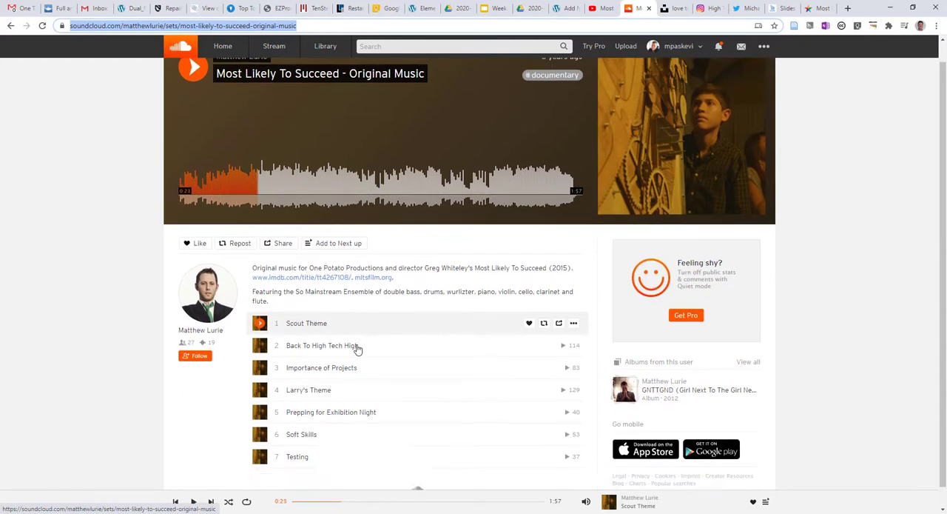
scroll(up, 3)
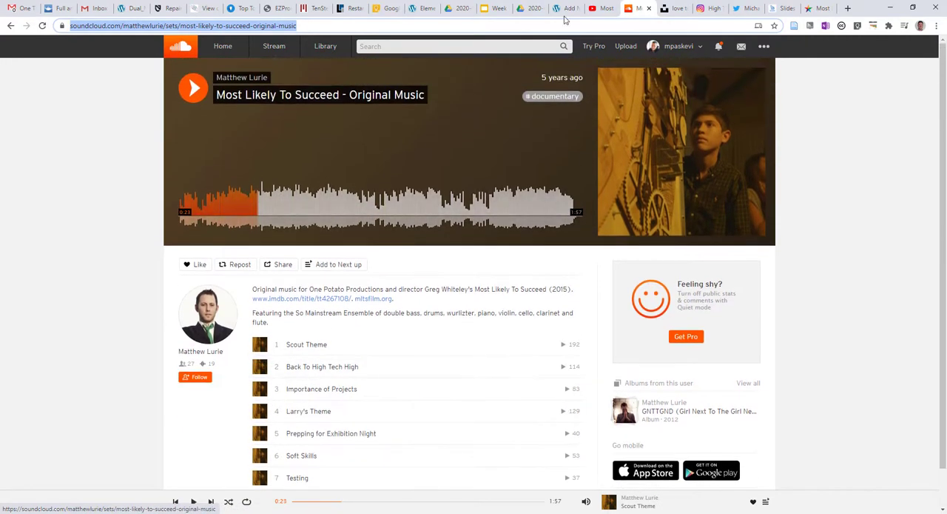
click(565, 9)
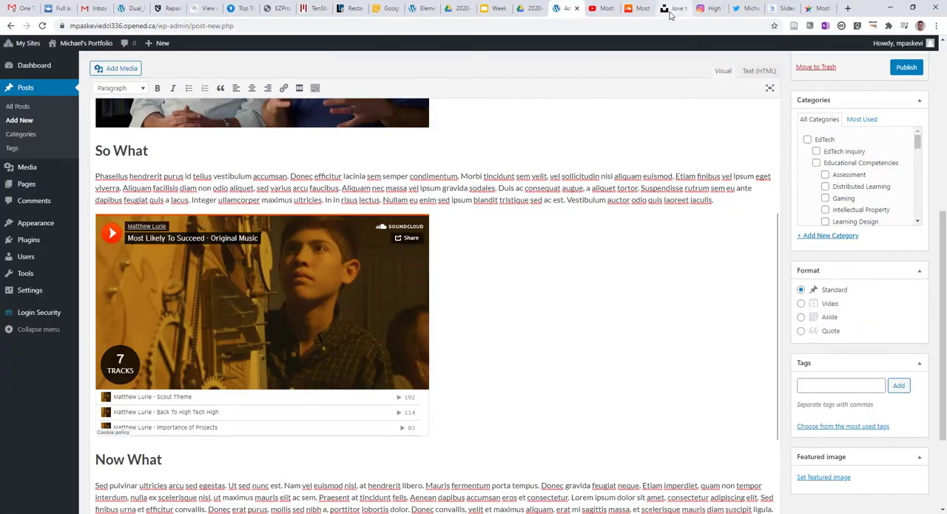
scroll(up, 3)
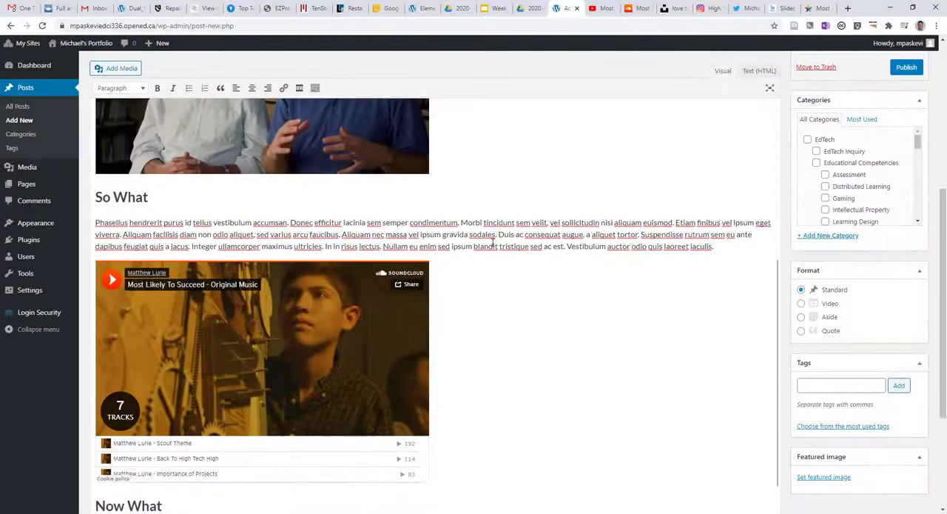
scroll(down, 3)
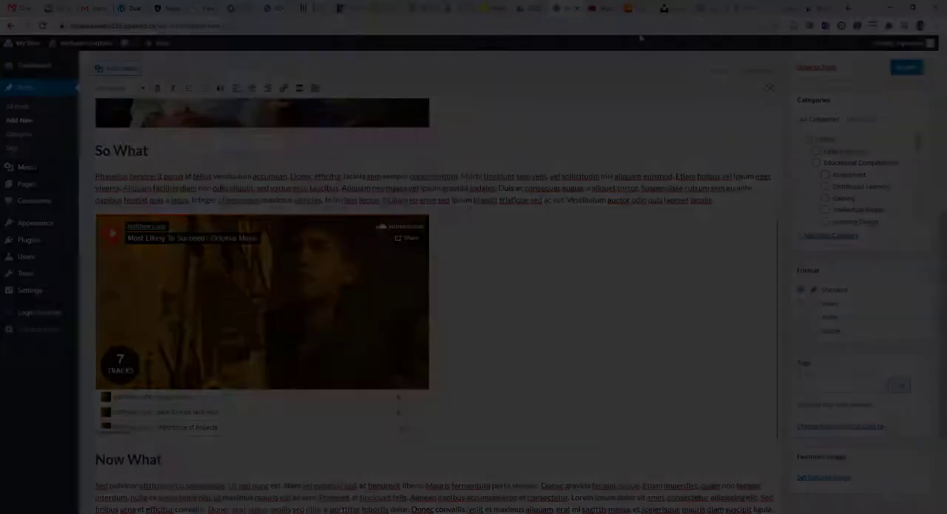
mouse_move(714, 8)
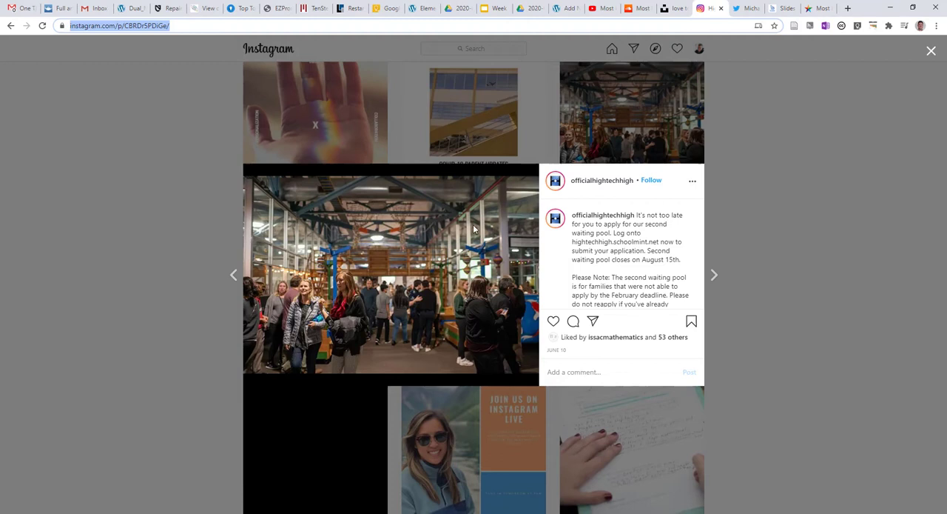
mouse_move(392, 190)
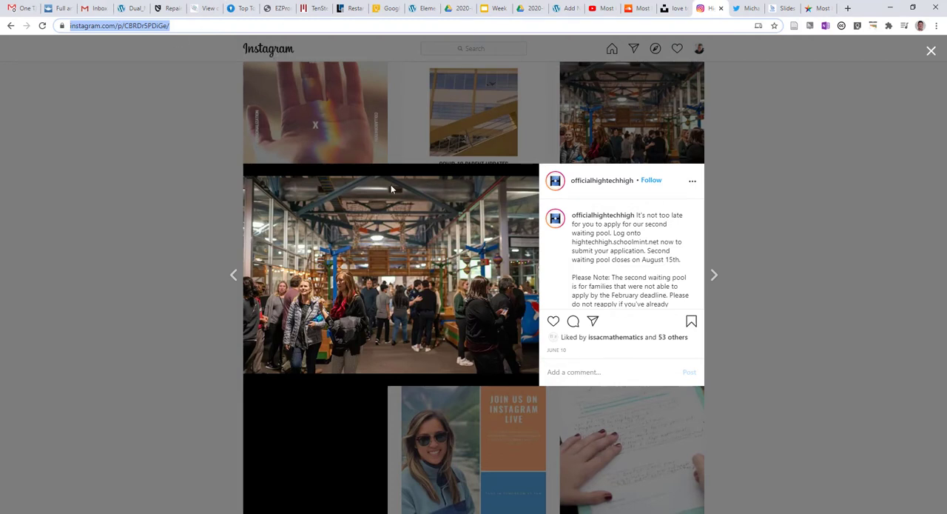
mouse_move(610, 142)
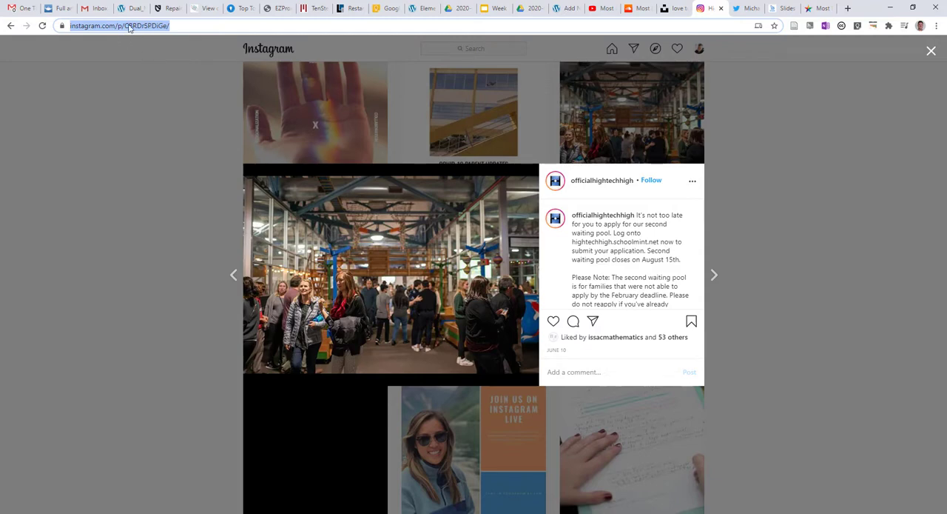
mouse_move(564, 45)
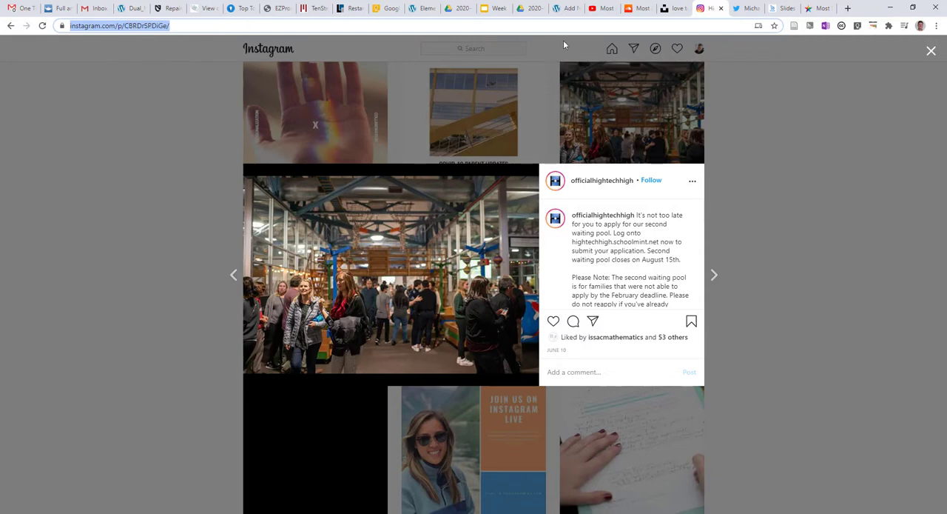
Return to the post draft with the High Tech High Instagram post URL copied.
click(565, 9)
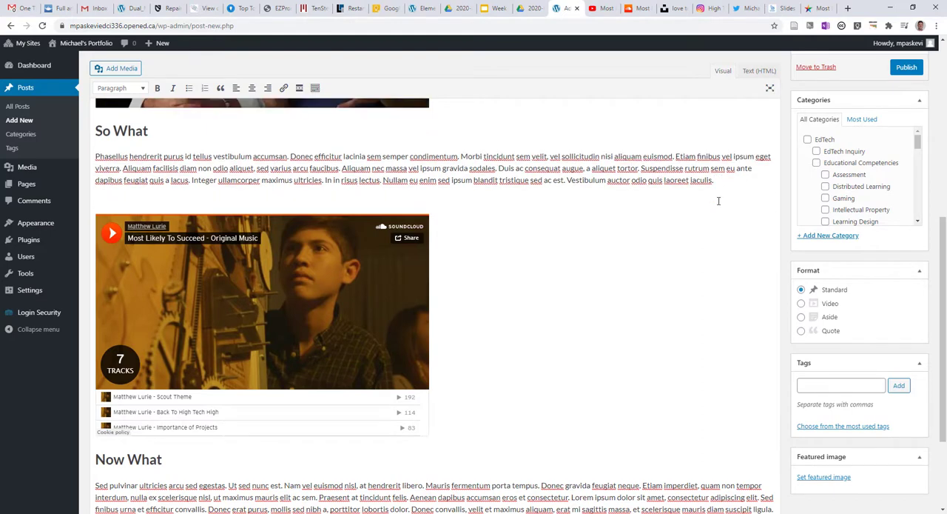
Embed the officialhightechhigh waiting-pool Instagram post after the So What paragraph.
scroll(up, 3)
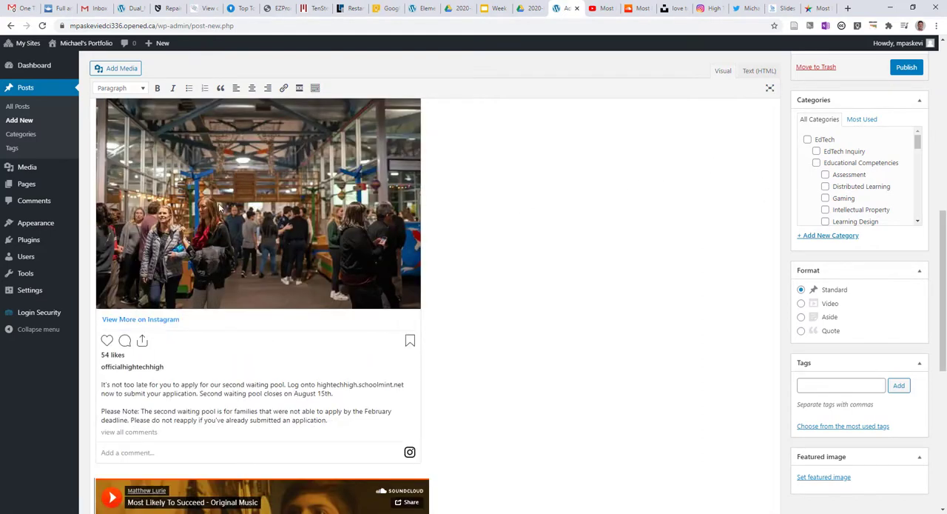
scroll(up, 3)
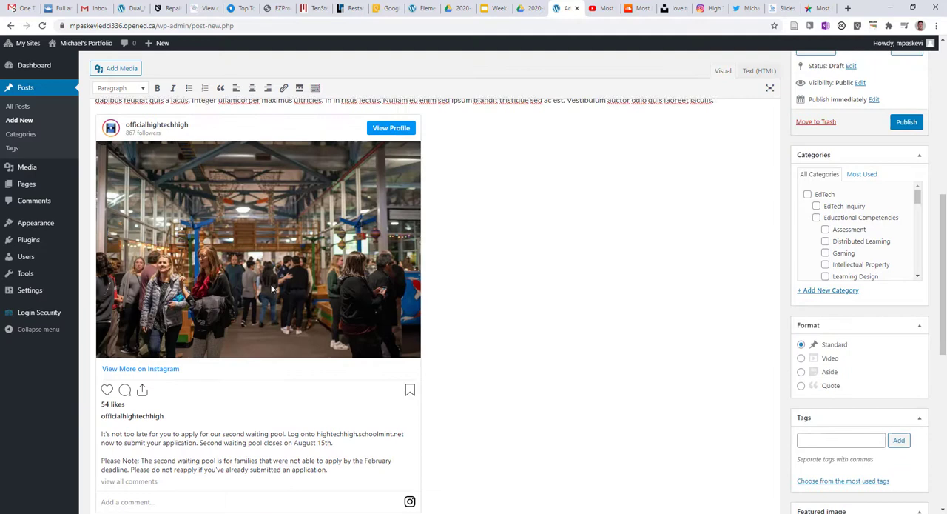
mouse_move(759, 34)
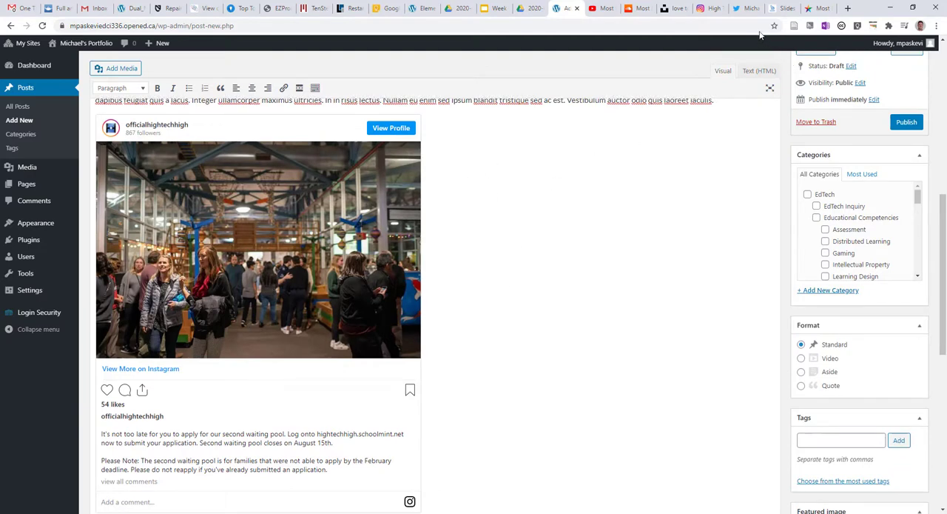
mouse_move(290, 234)
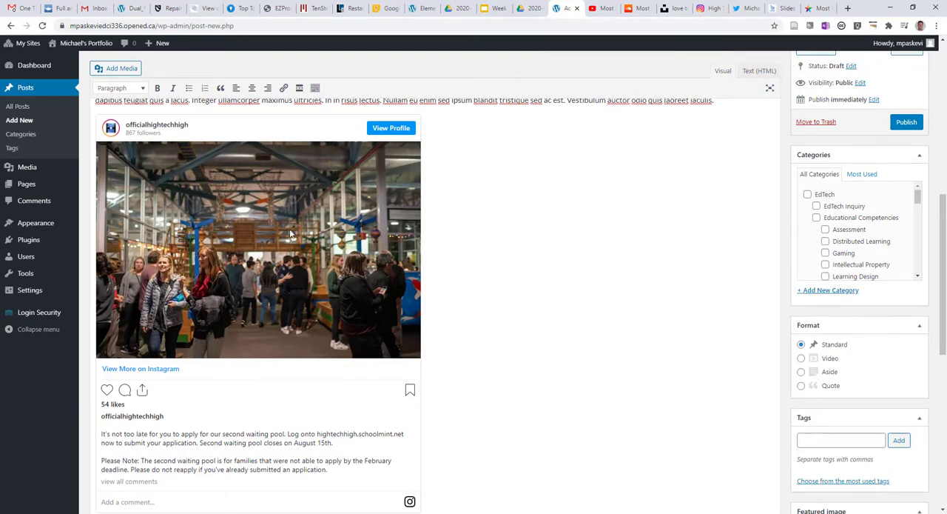
click(746, 9)
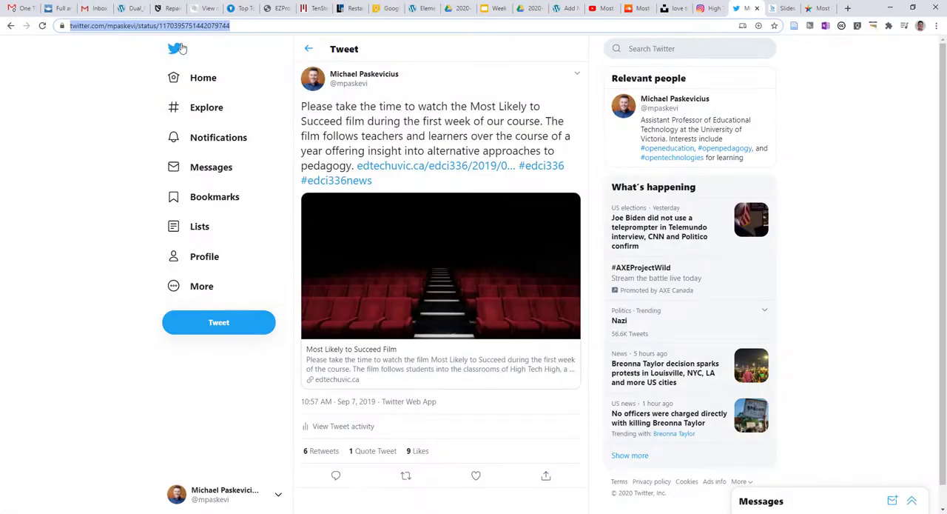
mouse_move(432, 164)
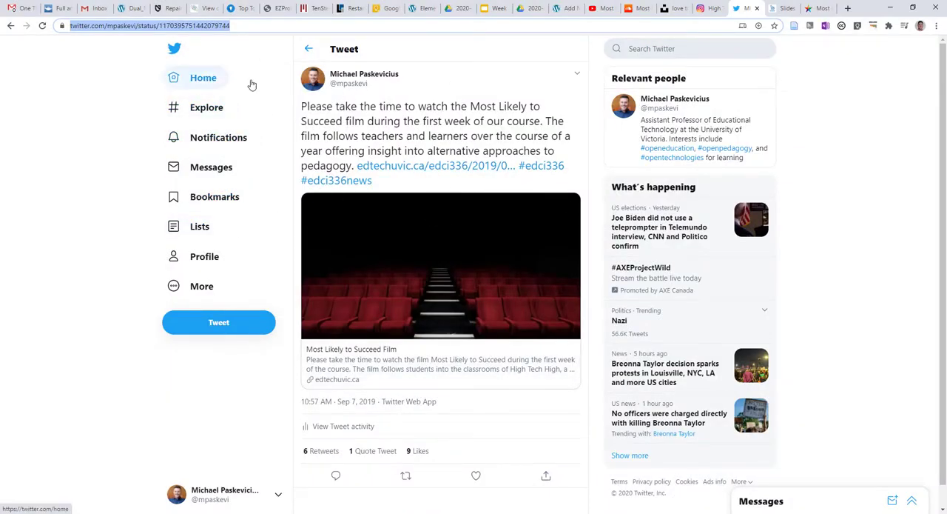
mouse_move(554, 136)
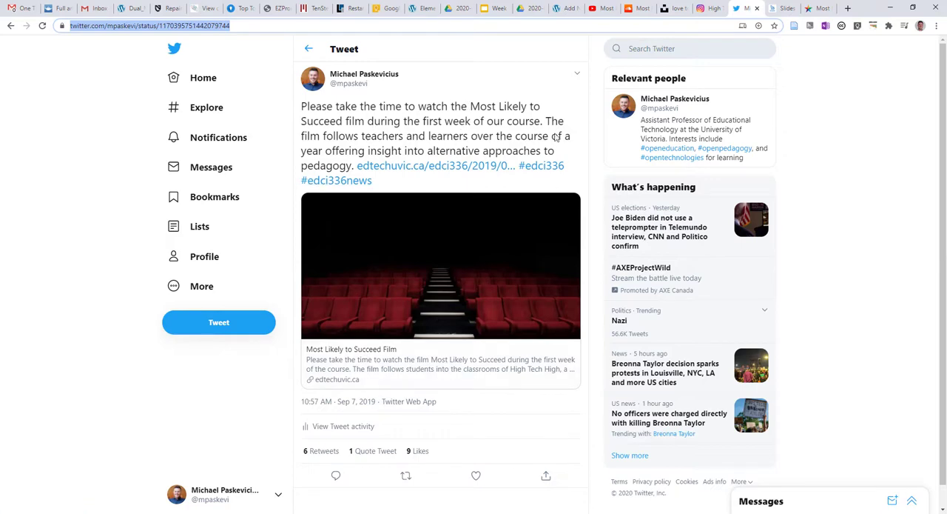
mouse_move(581, 18)
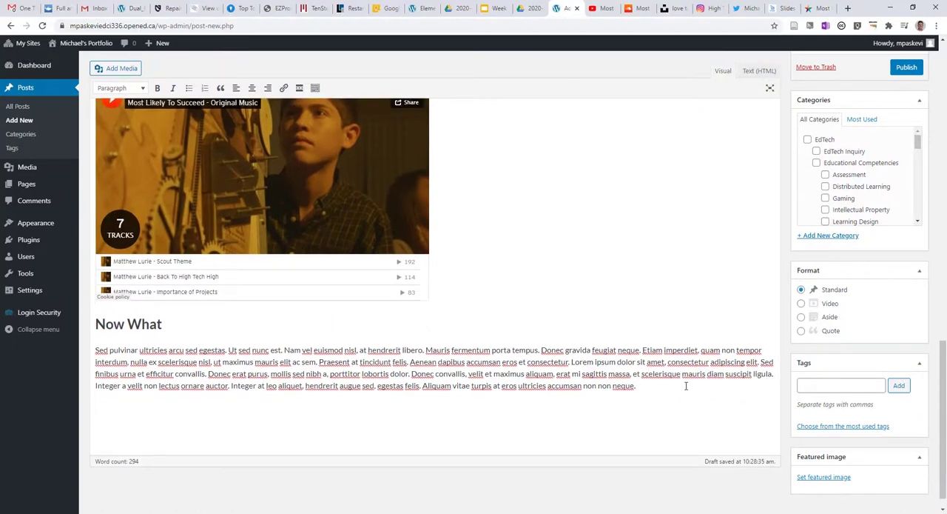
Embed the course tweet on a new line under the Now What paragraph.
scroll(down, 3)
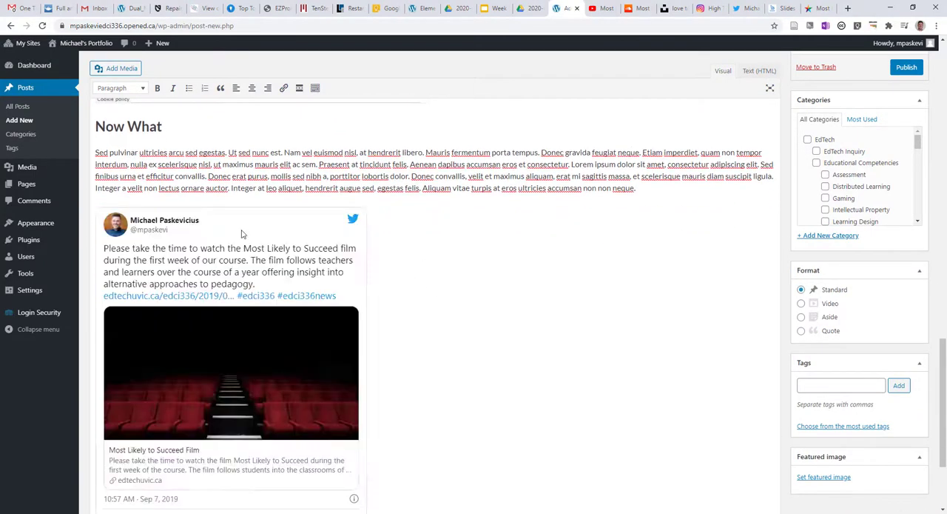
scroll(down, 3)
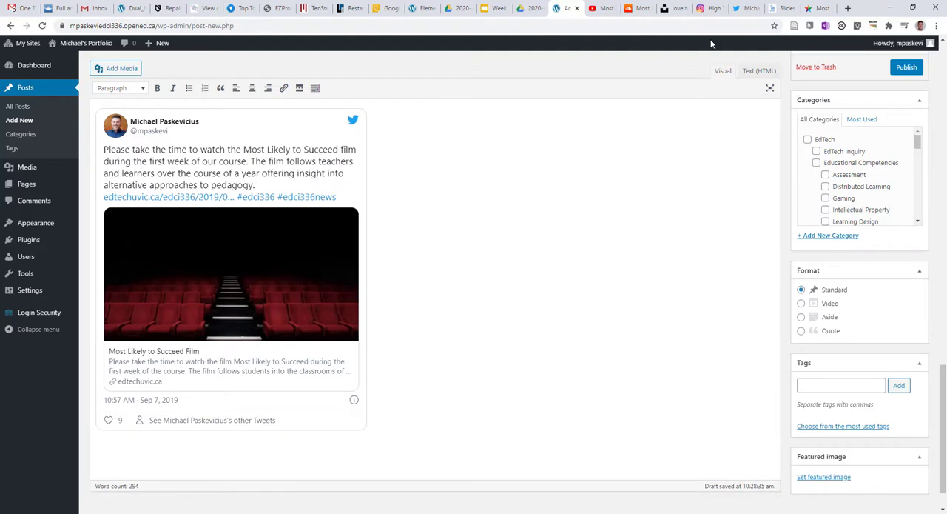
mouse_move(746, 9)
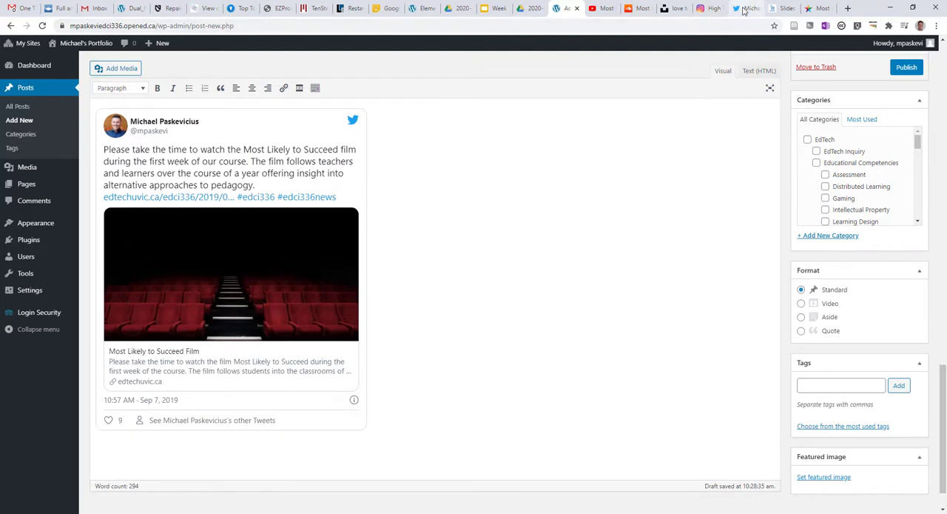
Switch to the EDCI 336 'Slides from week two' post to copy its URL.
click(781, 9)
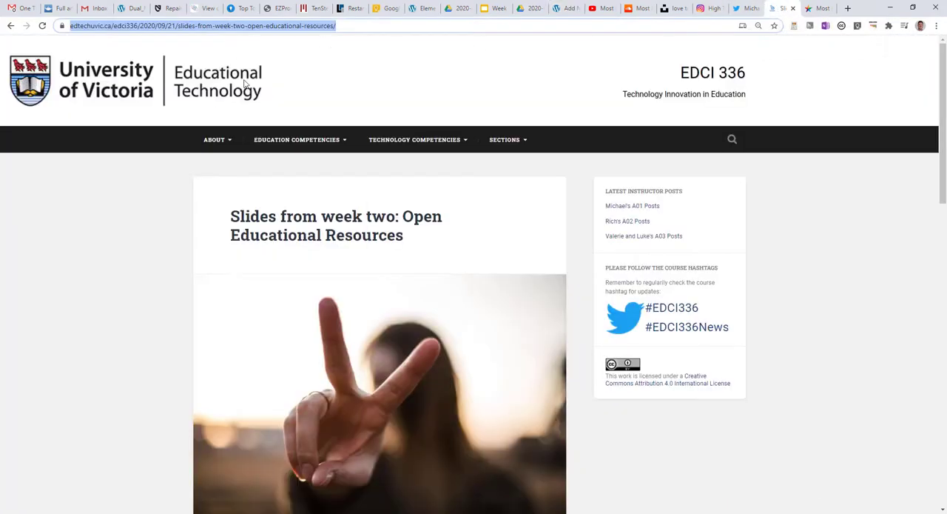
mouse_move(280, 163)
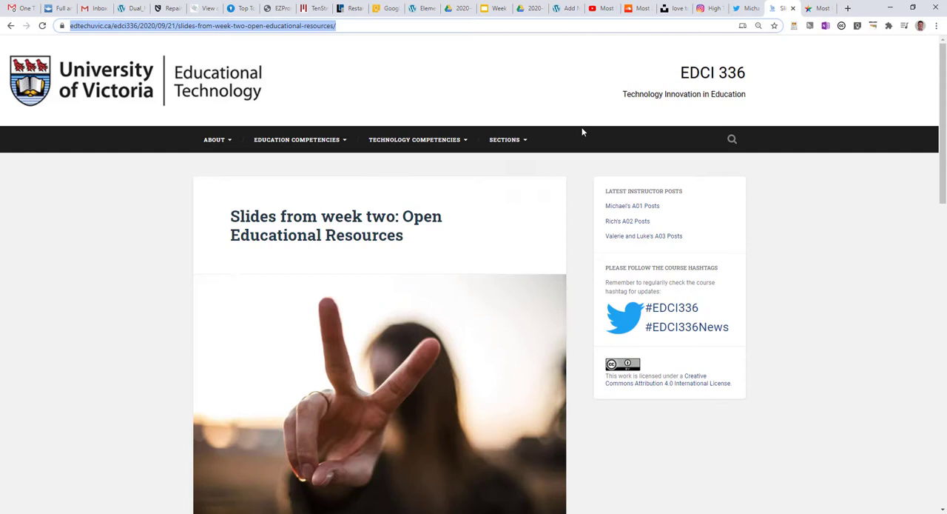
mouse_move(302, 205)
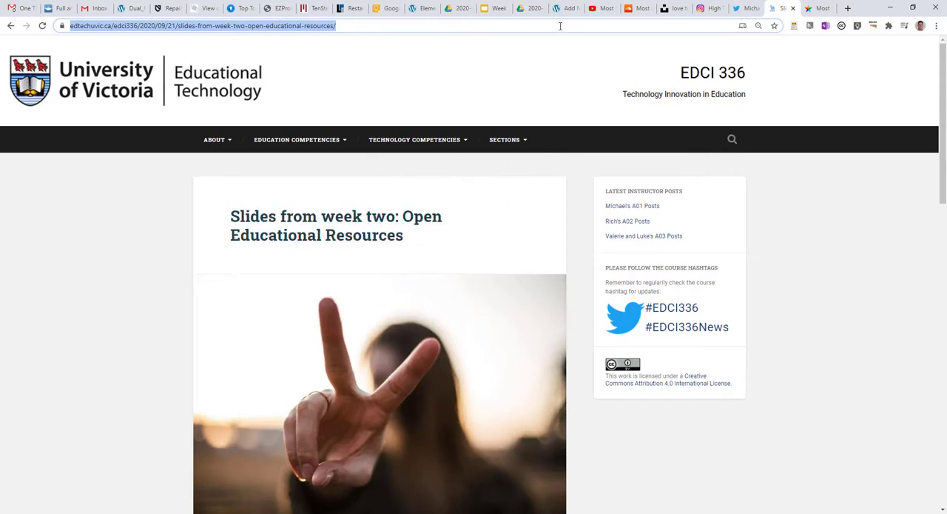
Let the course link render as the week-two slides embed card and review all embeds in the post.
click(566, 9)
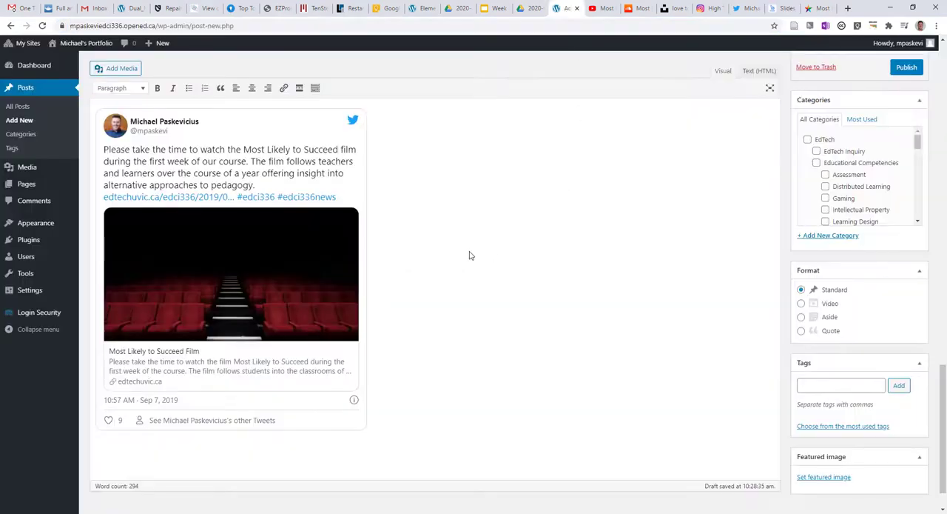
scroll(down, 3)
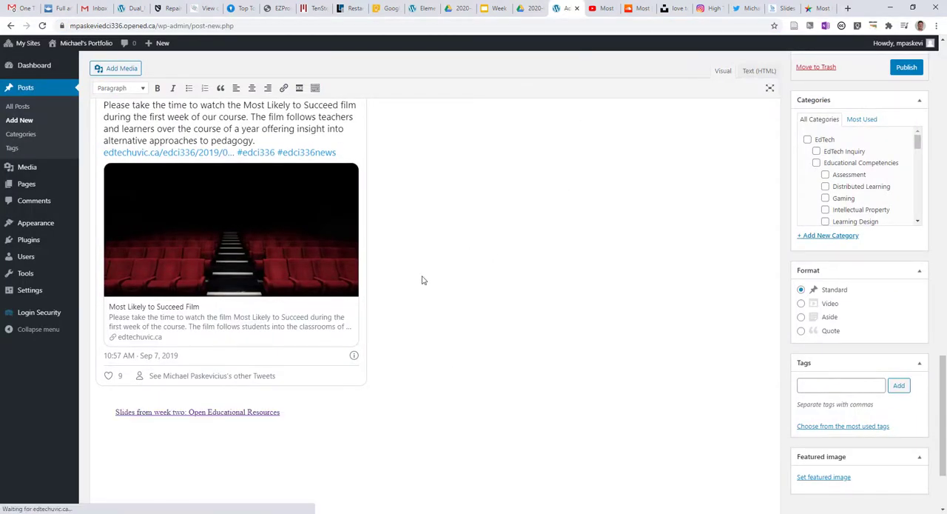
scroll(down, 3)
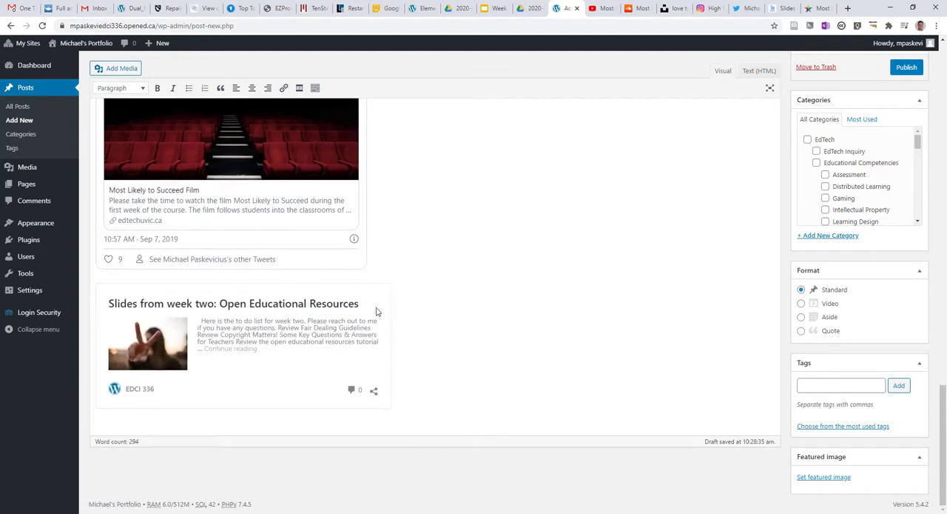
mouse_move(441, 292)
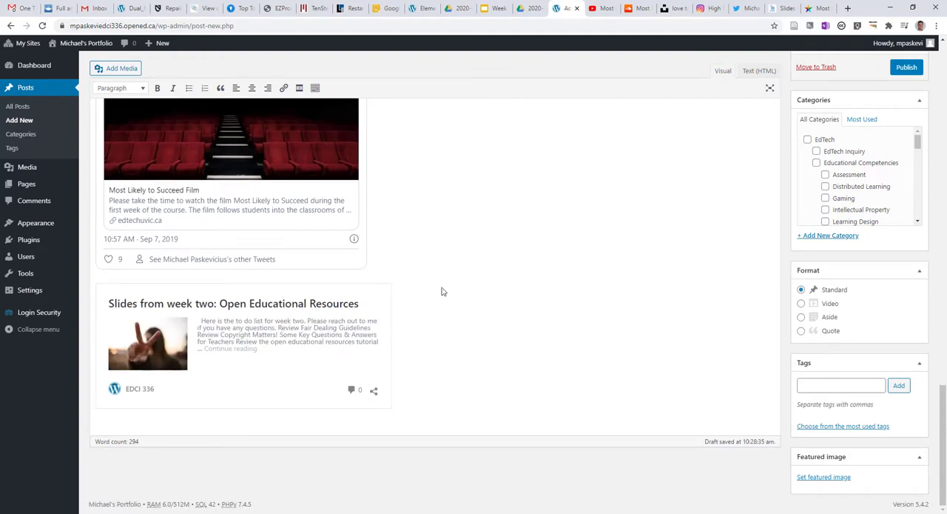
scroll(up, 3)
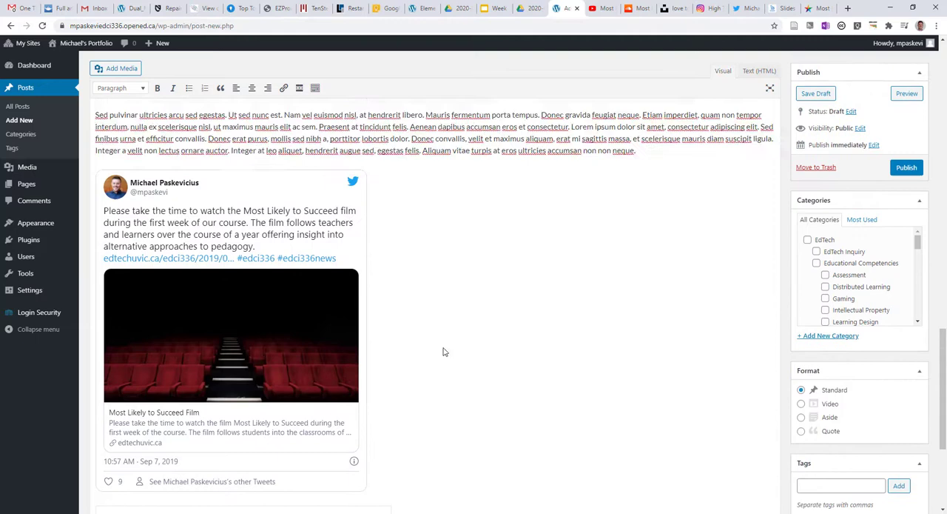
scroll(down, 3)
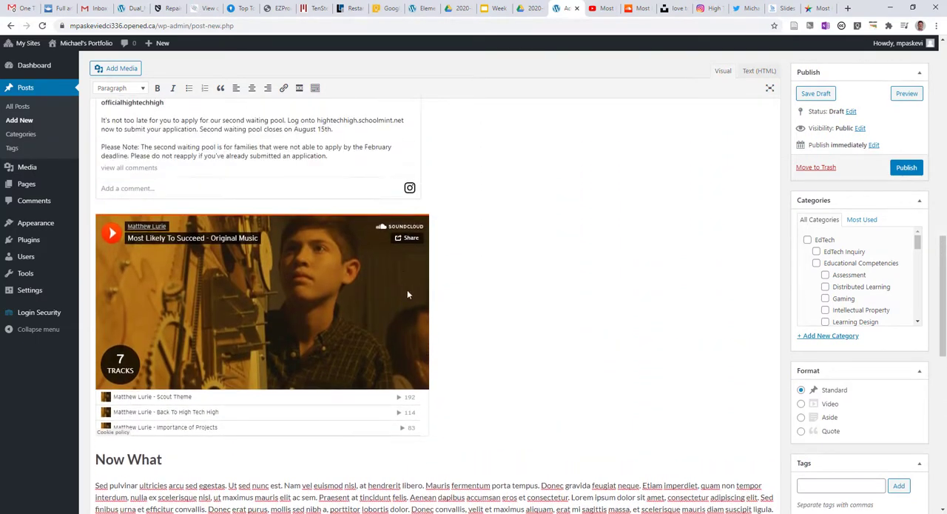
scroll(down, 3)
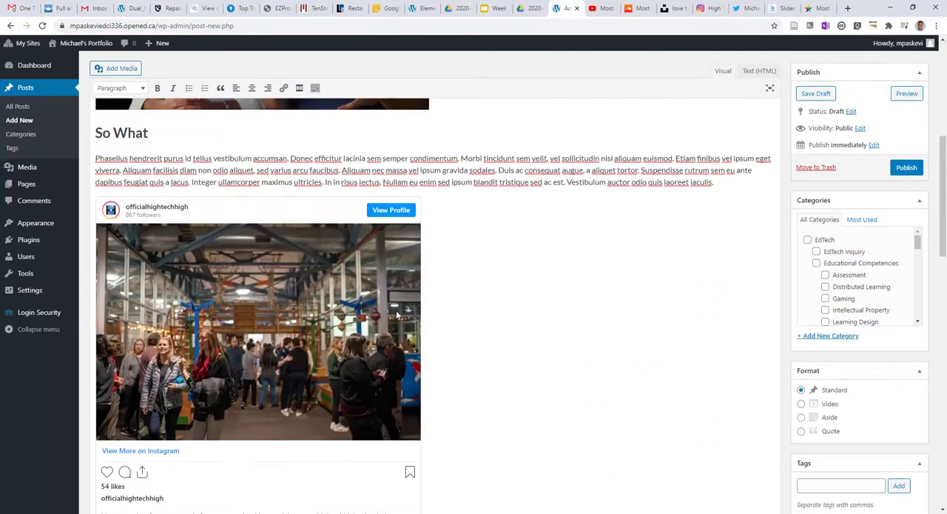
scroll(up, 3)
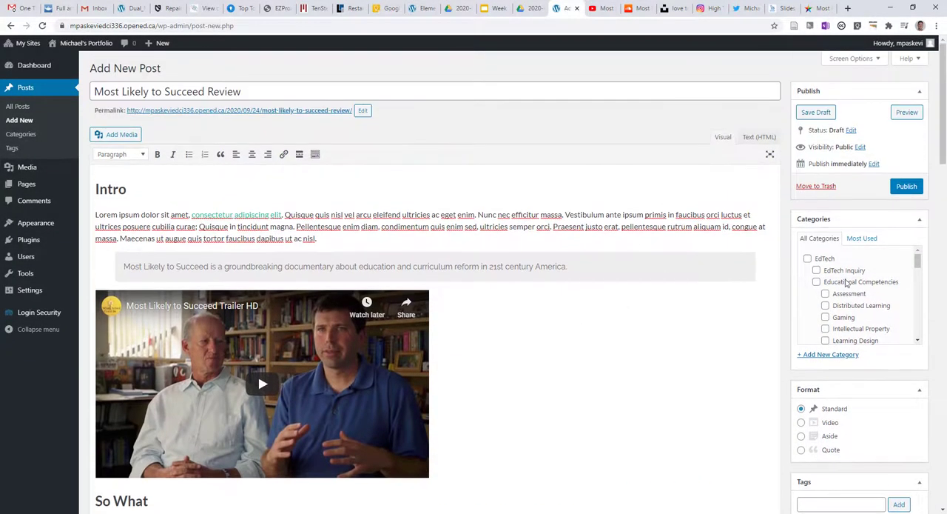
scroll(down, 3)
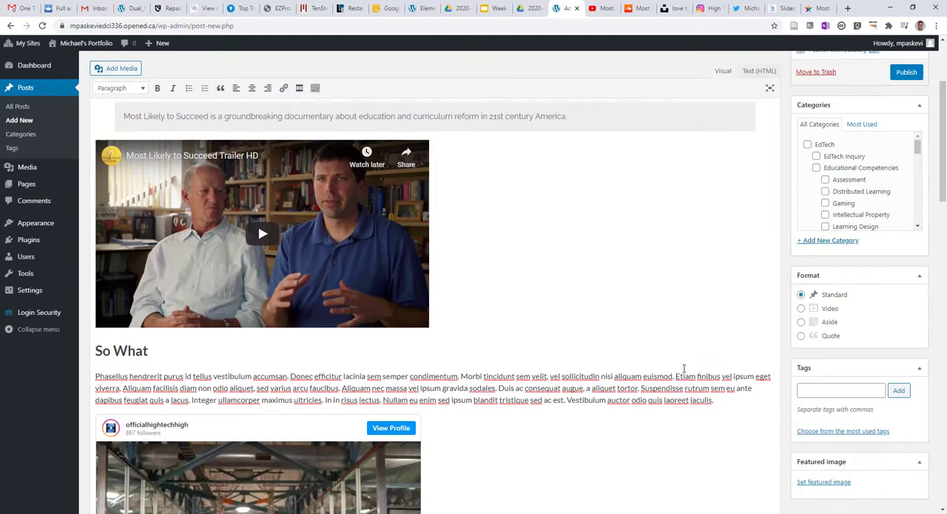
scroll(down, 3)
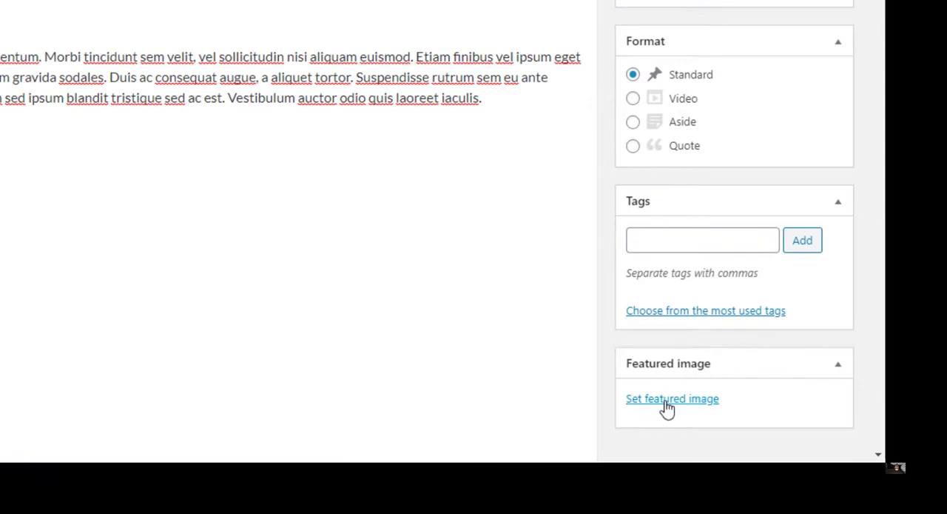
Bring up the Featured image chooser listing the four existing library images.
click(672, 398)
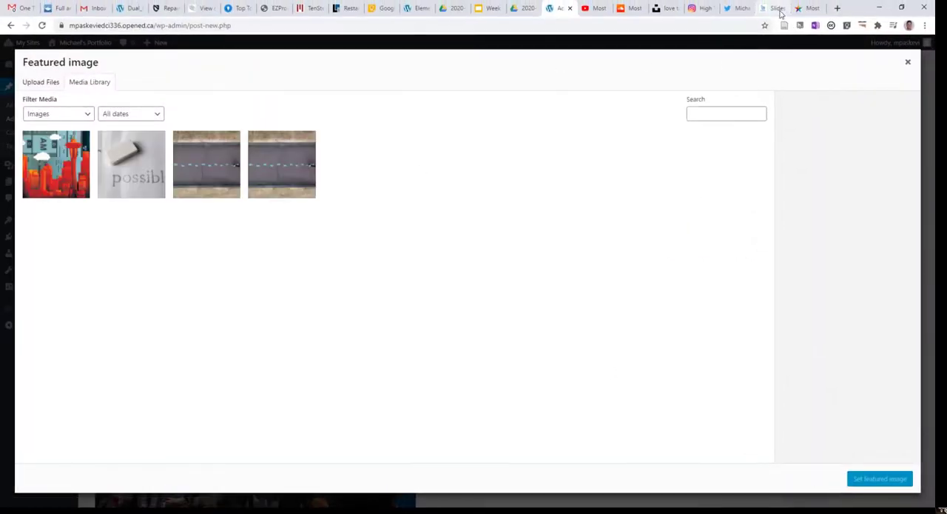
mouse_move(704, 8)
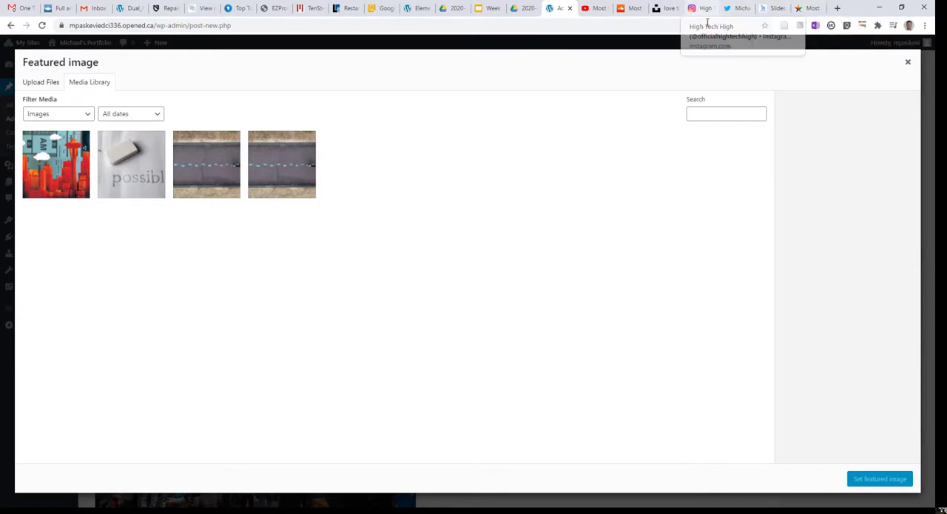
mouse_move(728, 21)
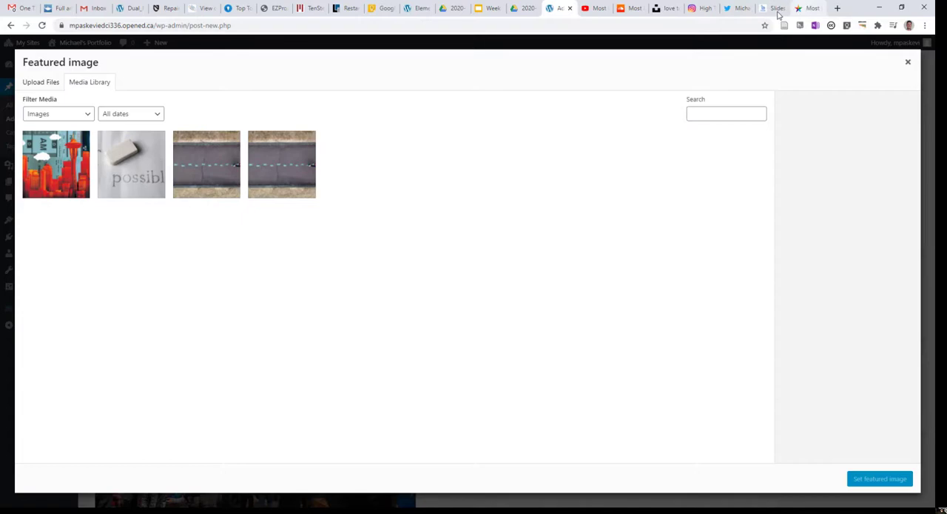
Download Tim Mossholder's 'Love to Learn' photo from its Unsplash page.
click(666, 9)
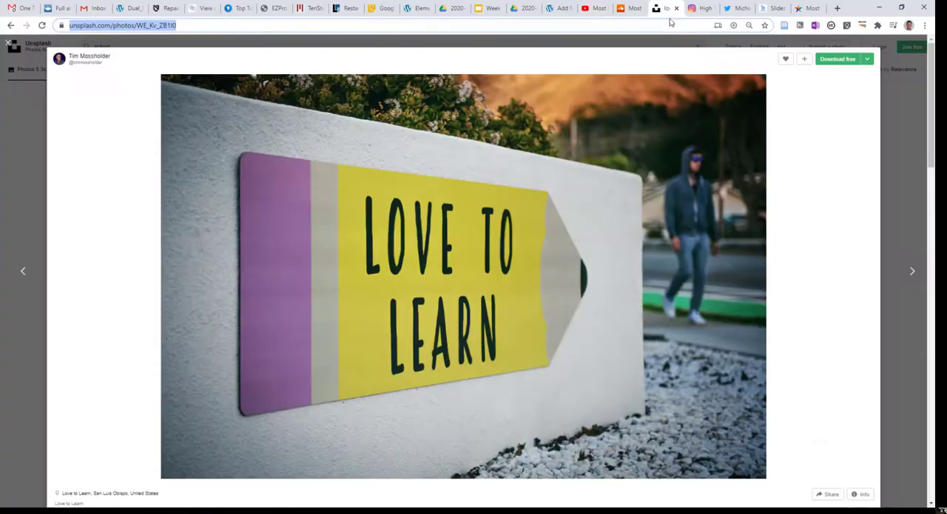
mouse_move(588, 185)
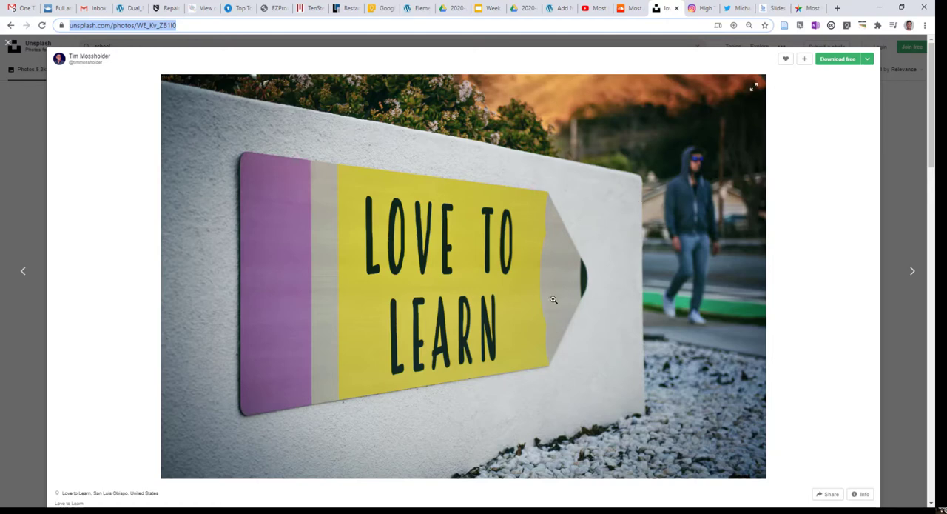
mouse_move(743, 208)
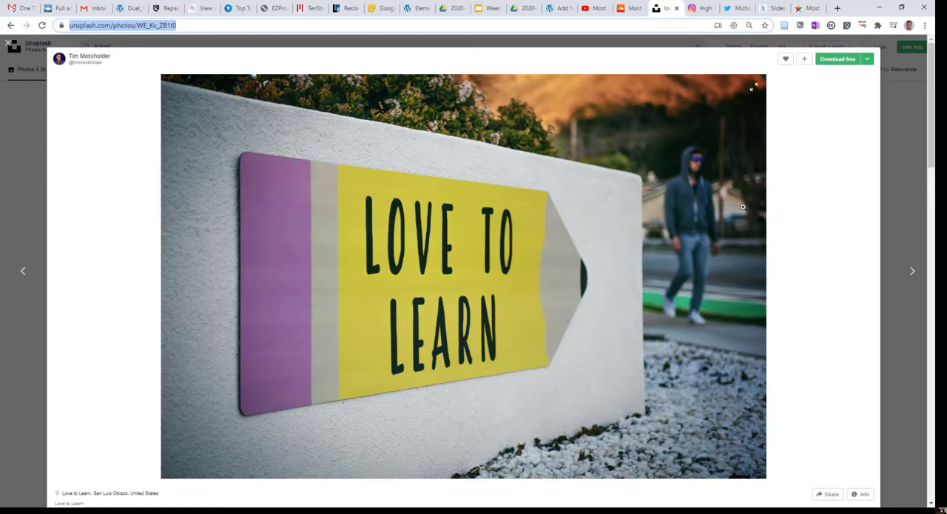
mouse_move(858, 70)
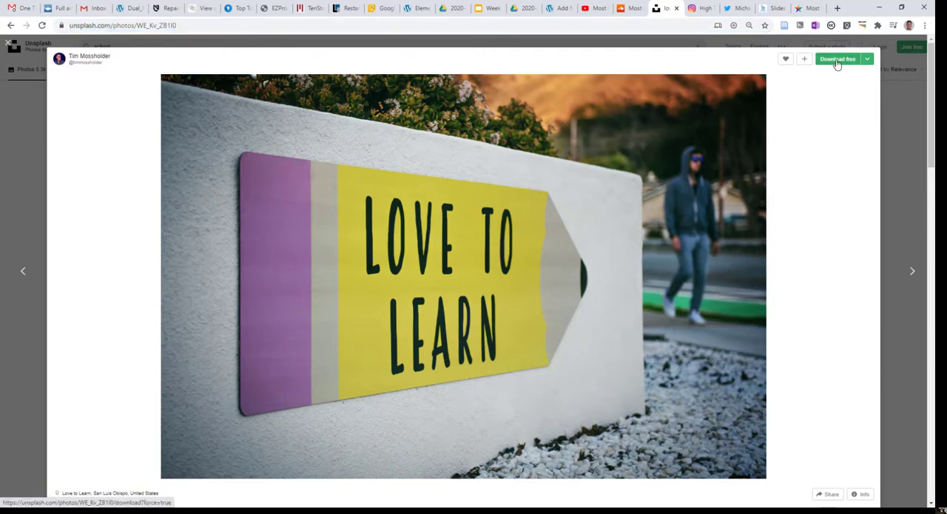
click(838, 59)
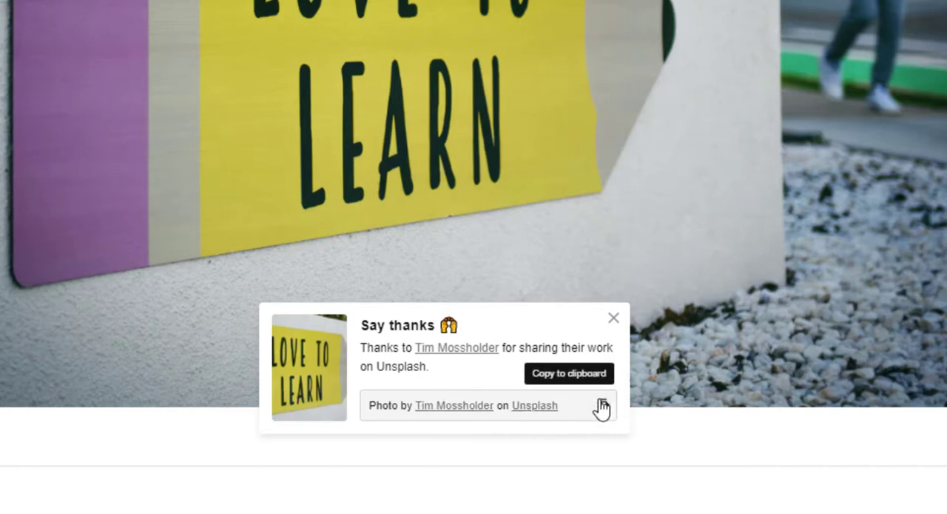
mouse_move(604, 409)
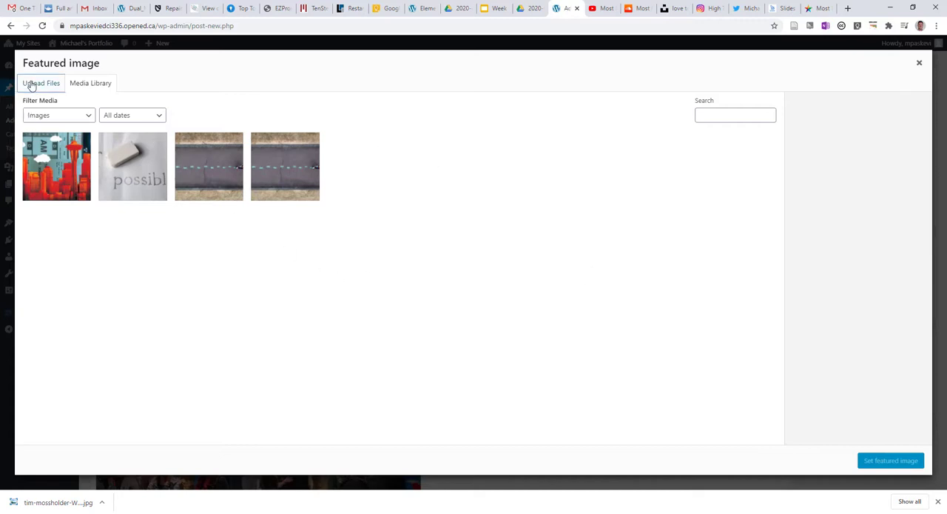
Upload the downloaded Unsplash JPG from Downloads into the media library.
click(40, 83)
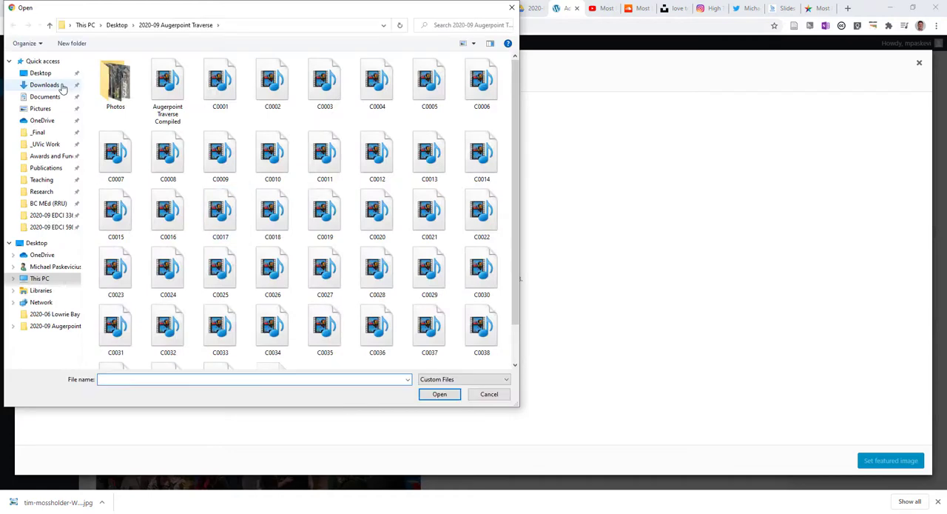
click(44, 85)
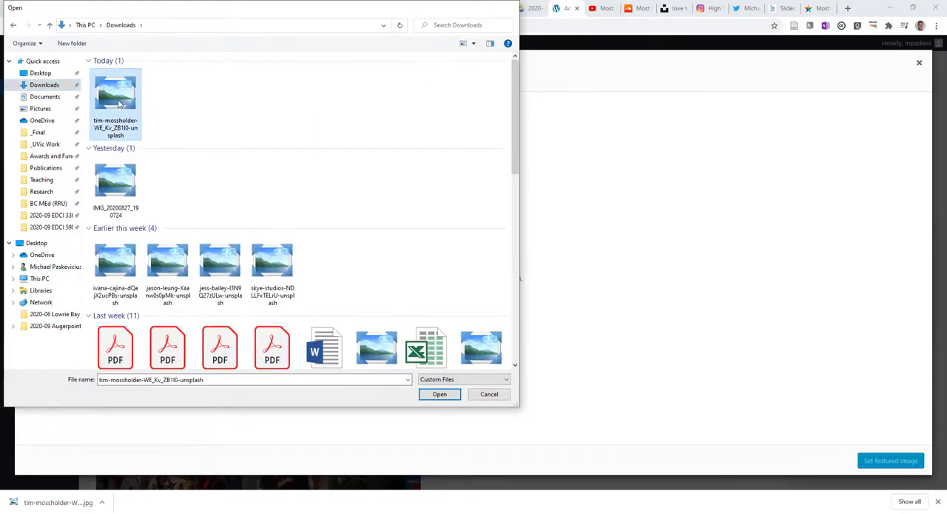
click(439, 394)
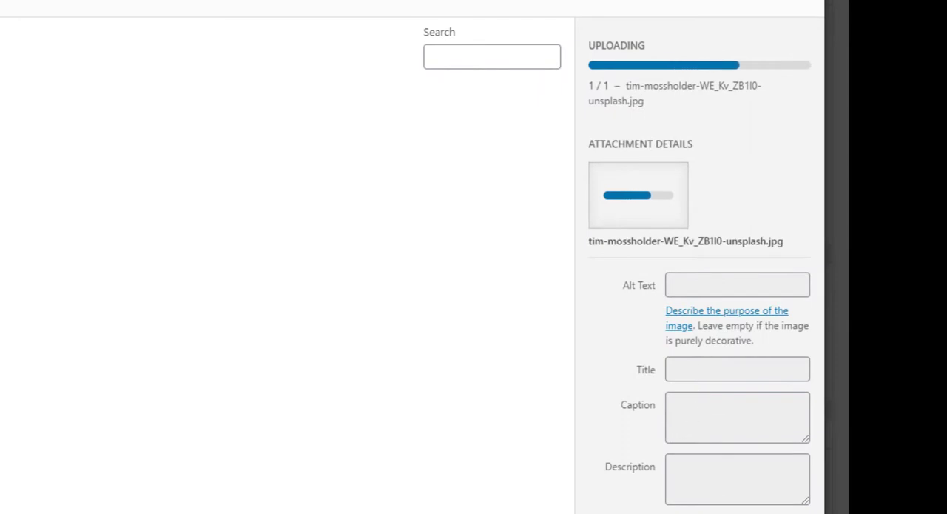
Give the photo 'Love to learn' alt text and make it the post's featured image.
click(737, 284)
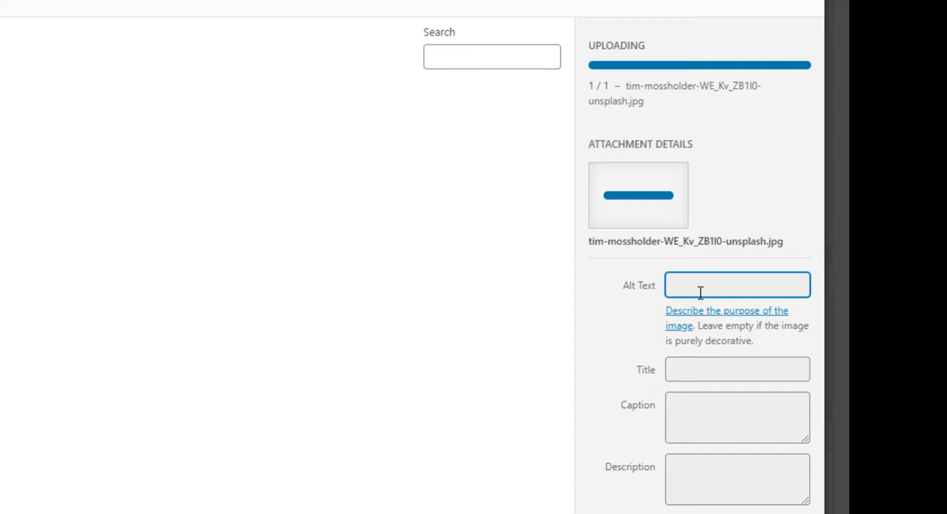
mouse_move(627, 315)
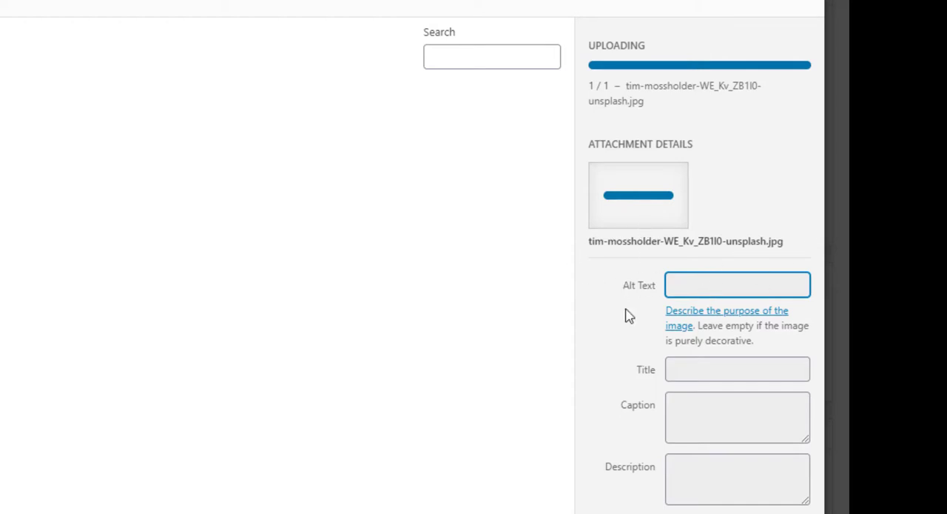
mouse_move(669, 287)
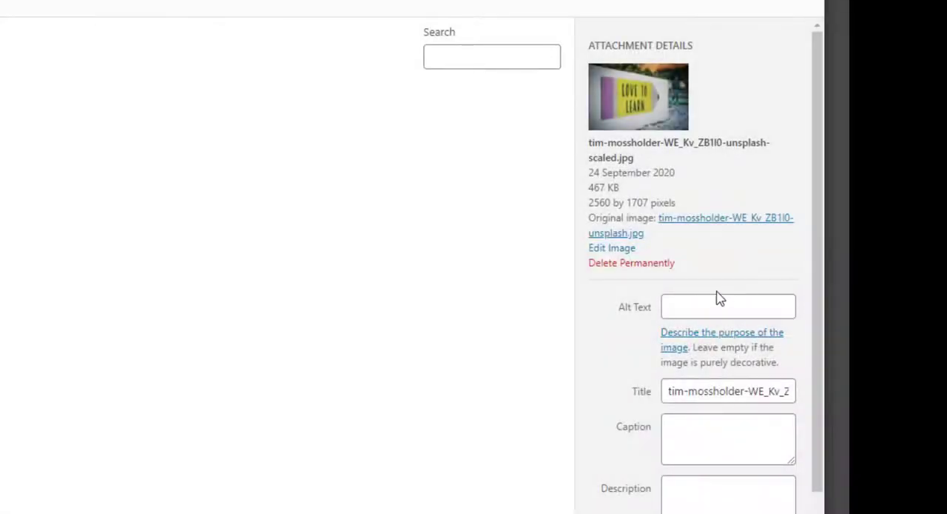
text(L)
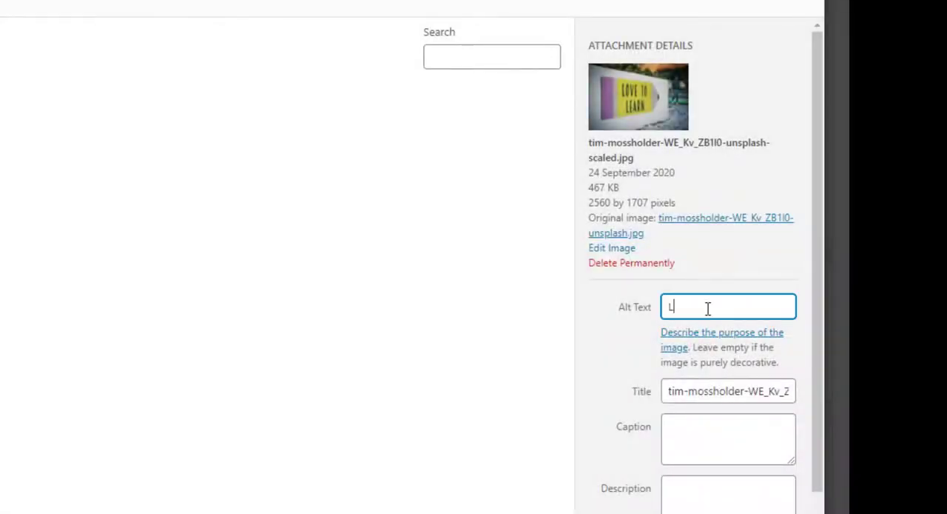
text(ove to lea)
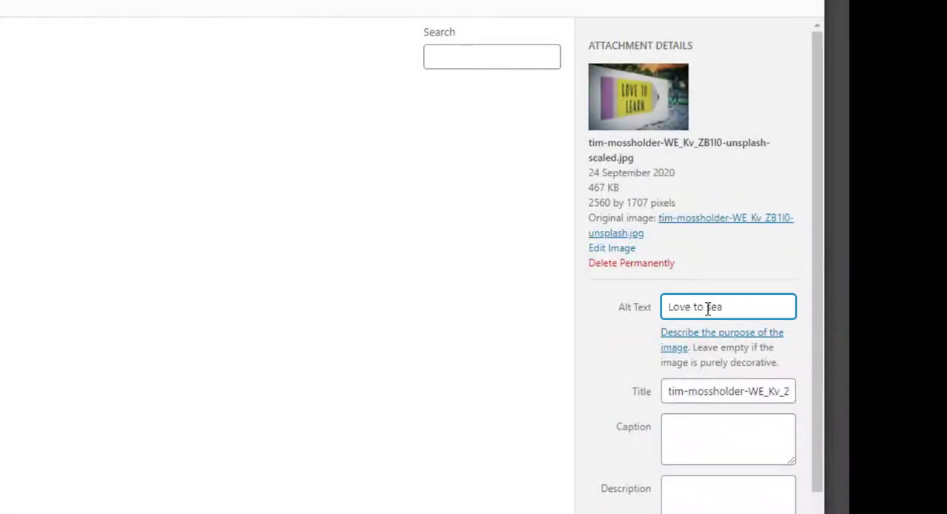
text(rn i)
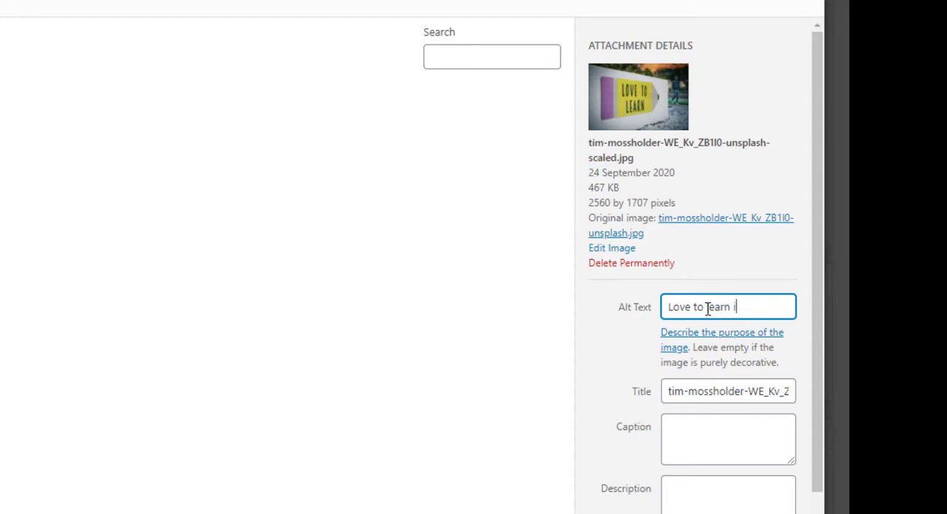
click(728, 438)
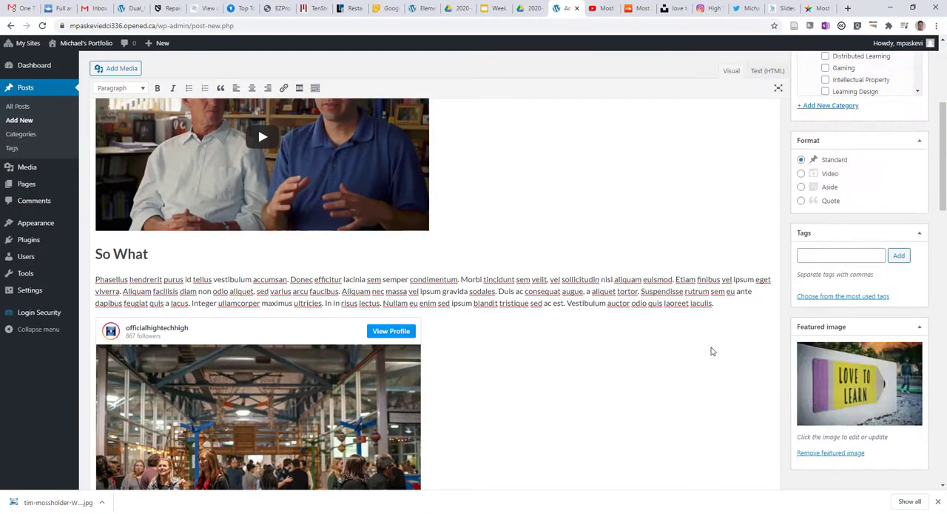
scroll(down, 3)
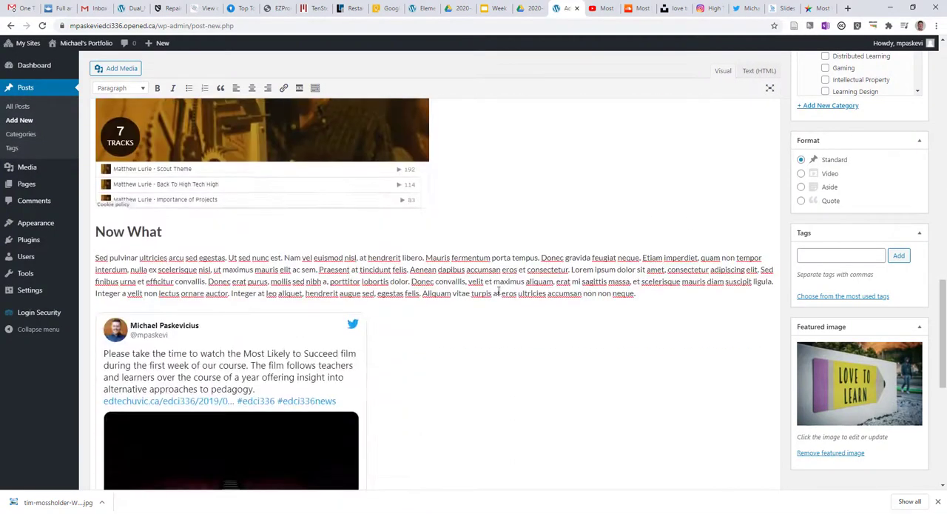
scroll(down, 3)
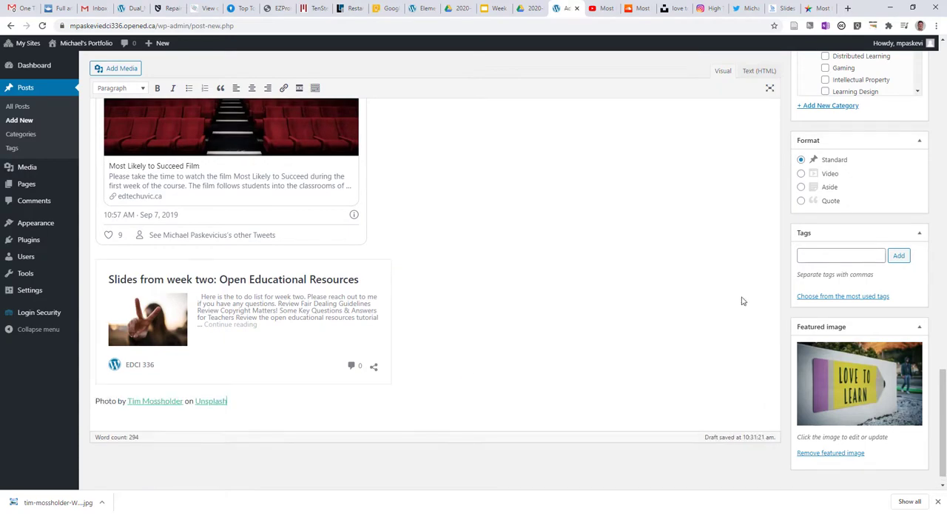
scroll(up, 3)
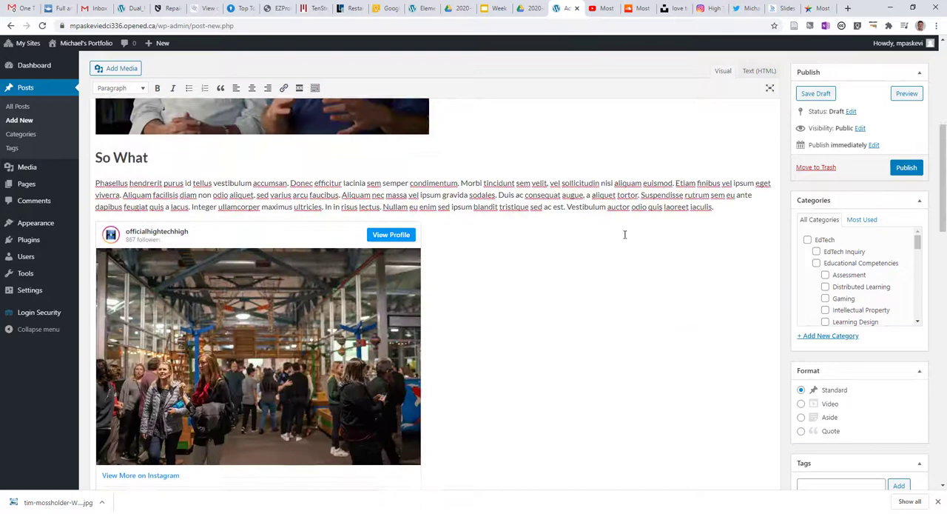
scroll(up, 3)
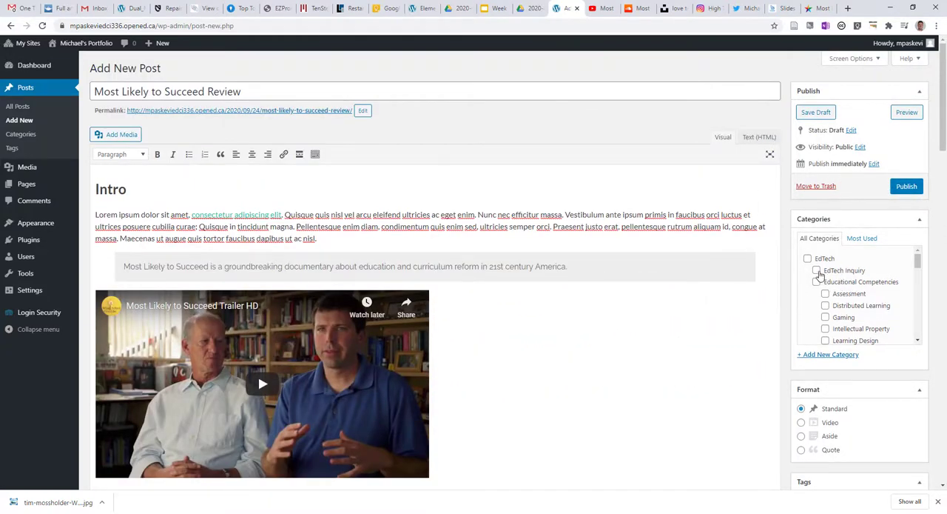
File the post under EdTech and Educational Competencies, publish it, and view it live.
click(809, 258)
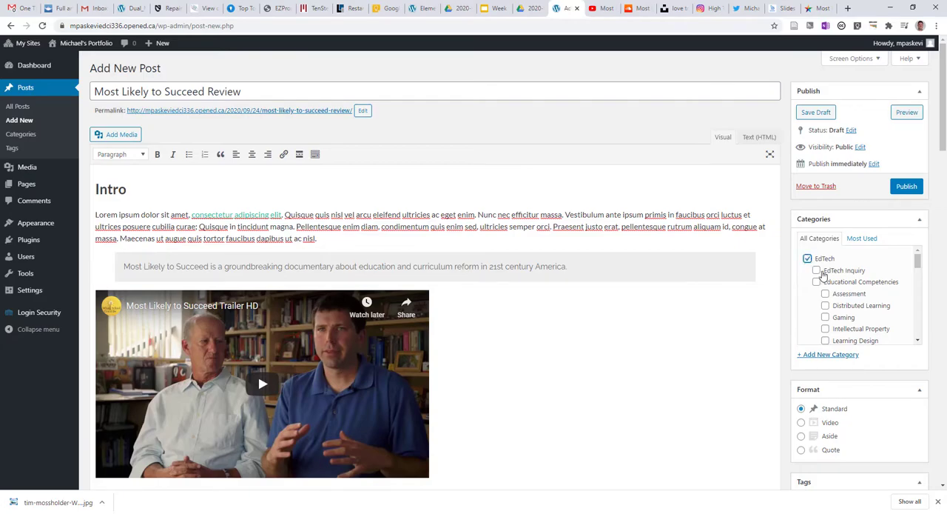
click(817, 281)
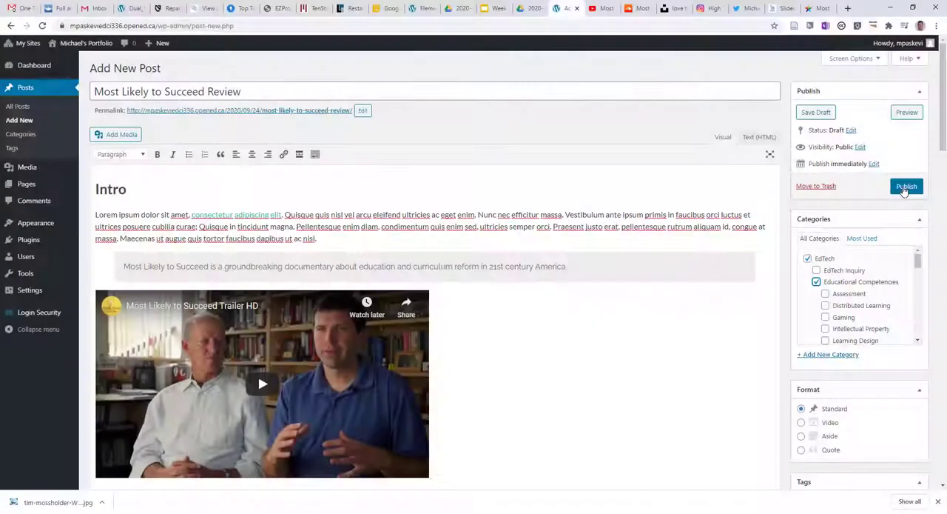
click(906, 187)
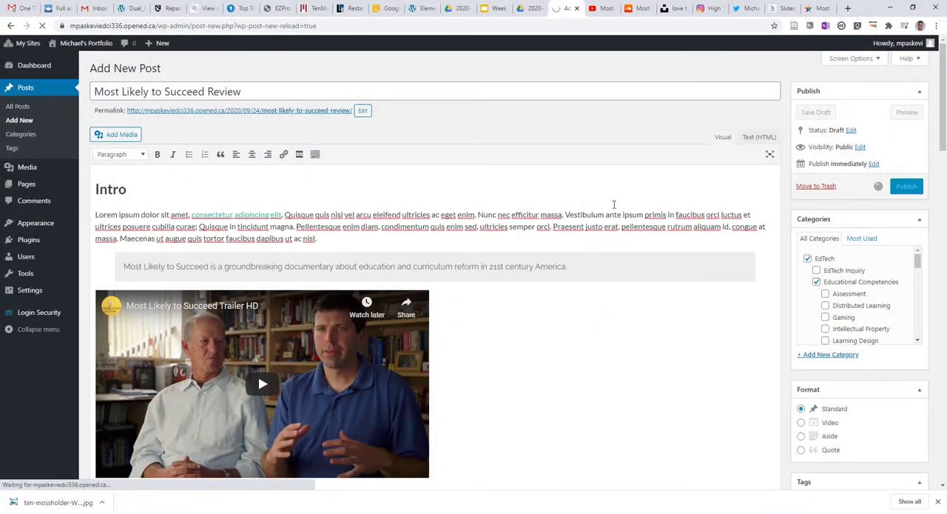
click(906, 187)
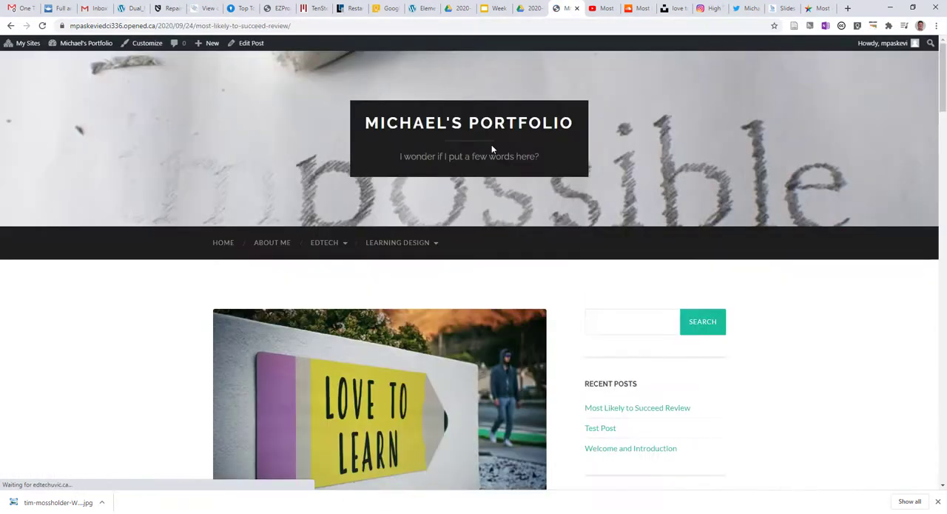
Scroll down the live post and start the embedded YouTube trailer.
scroll(down, 3)
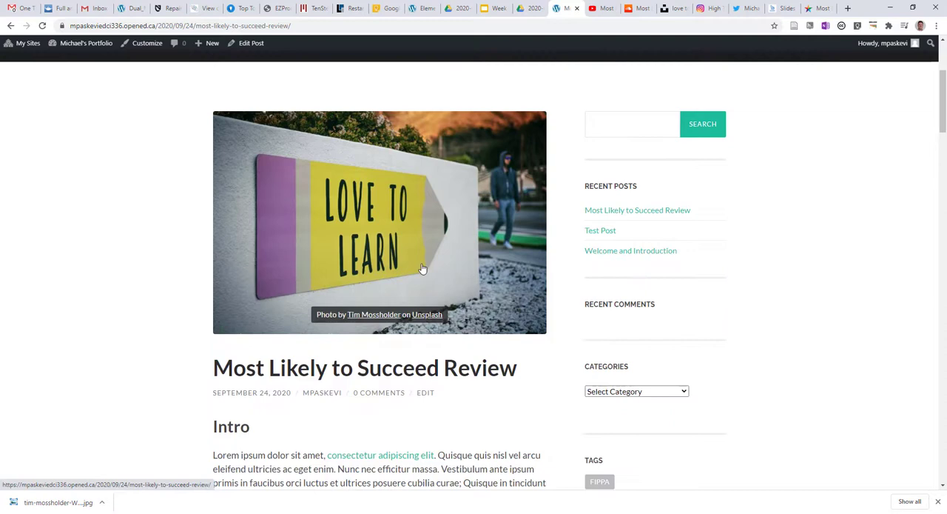
mouse_move(426, 313)
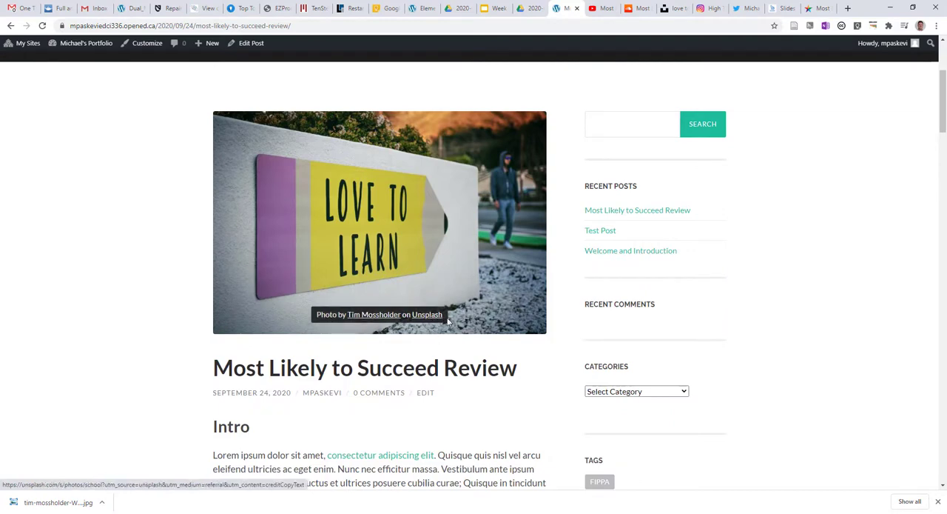
scroll(down, 3)
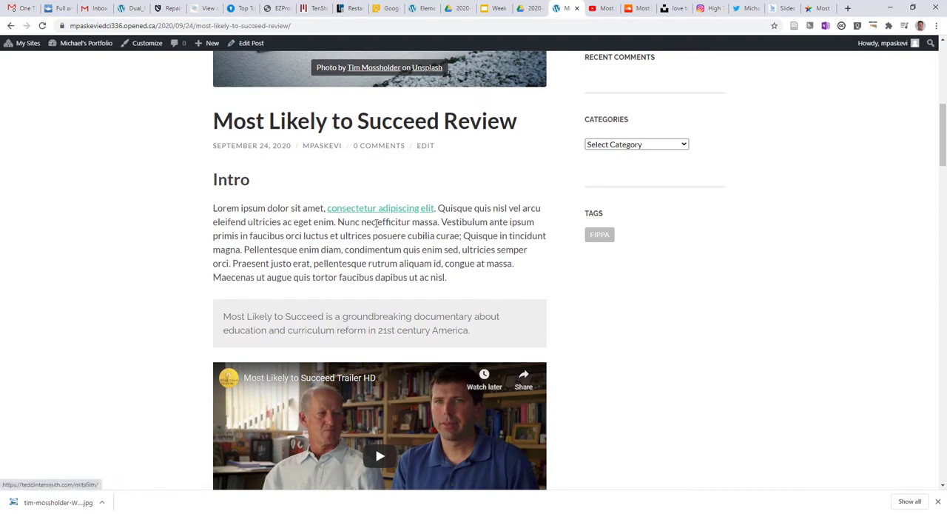
scroll(down, 3)
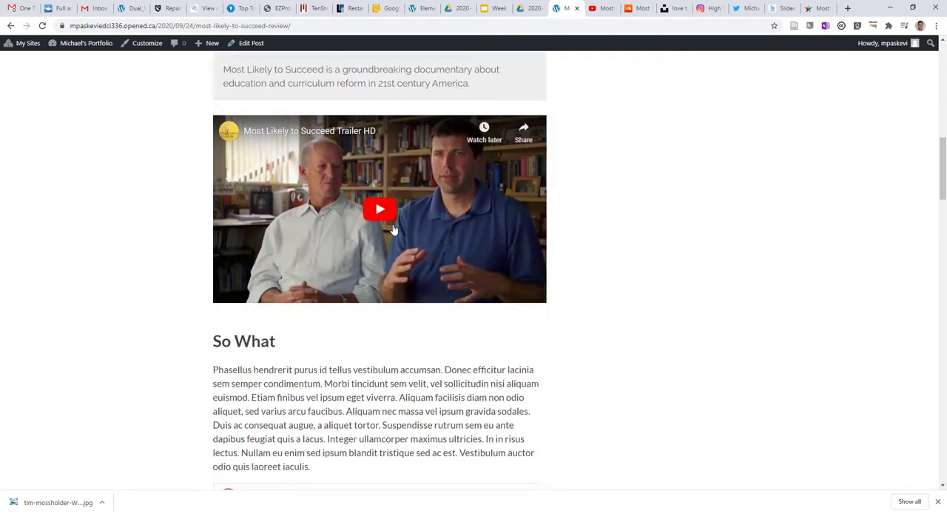
mouse_move(379, 210)
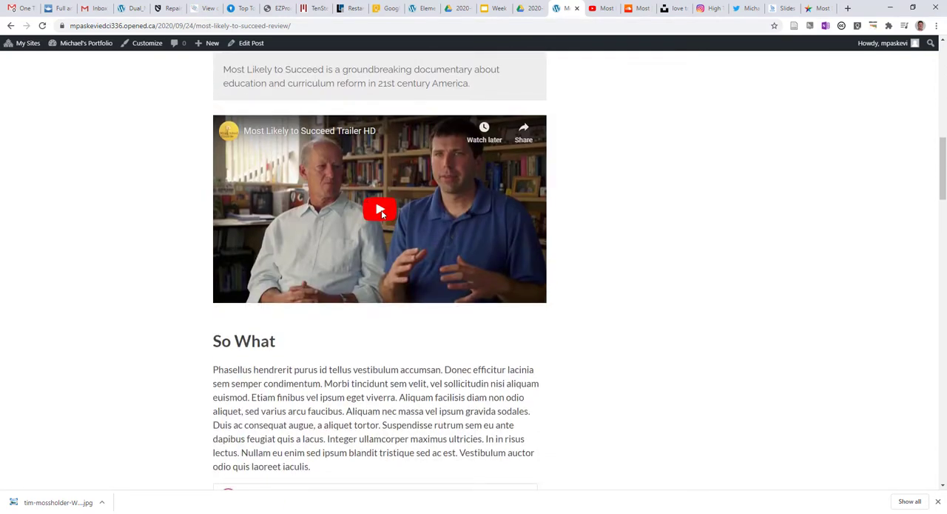
click(379, 210)
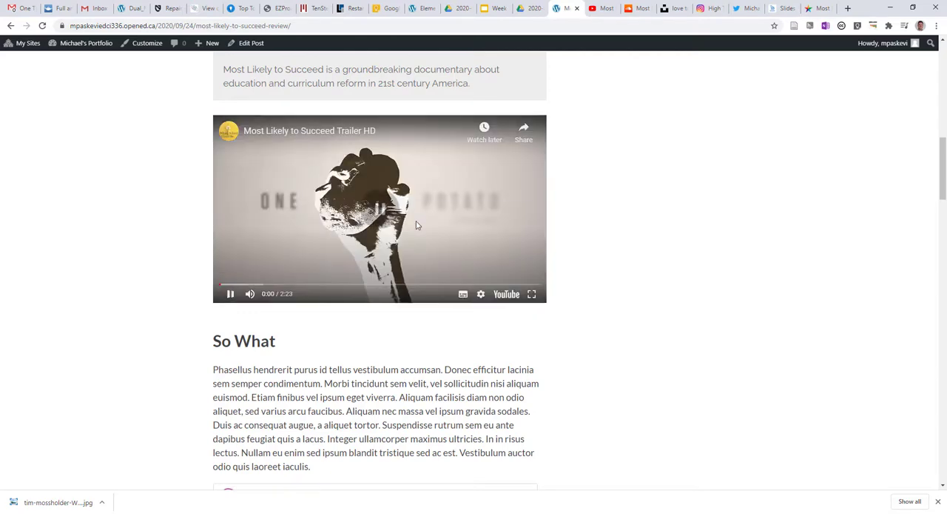
Scroll on through the playlist, Instagram, tweet and course embeds to the categories and comments.
scroll(down, 3)
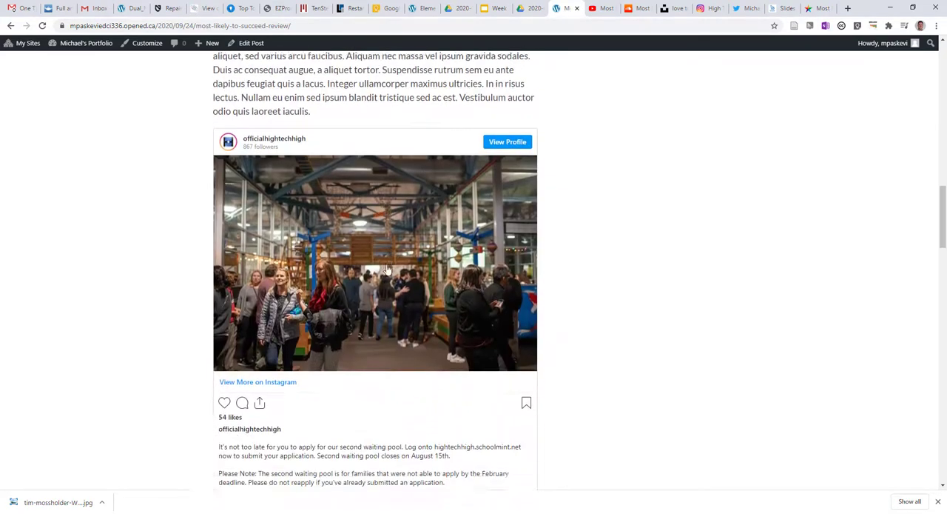
scroll(down, 3)
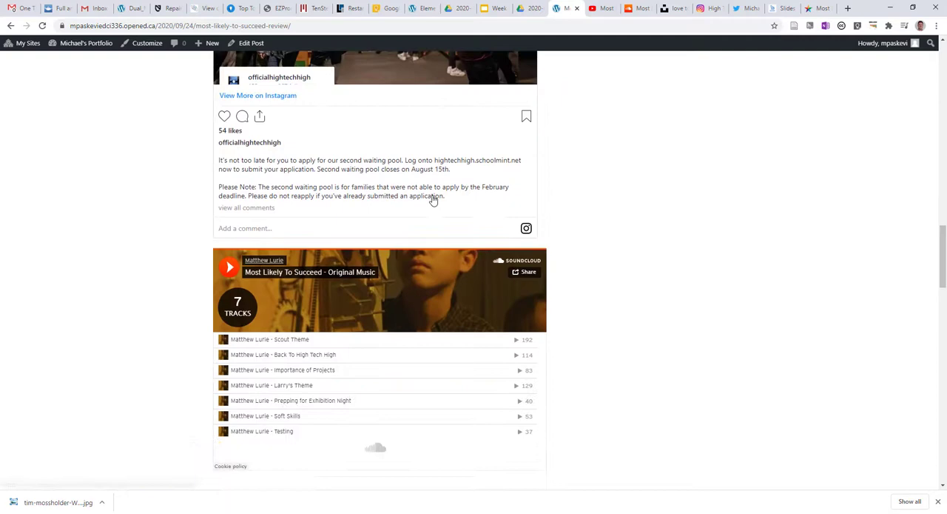
scroll(down, 3)
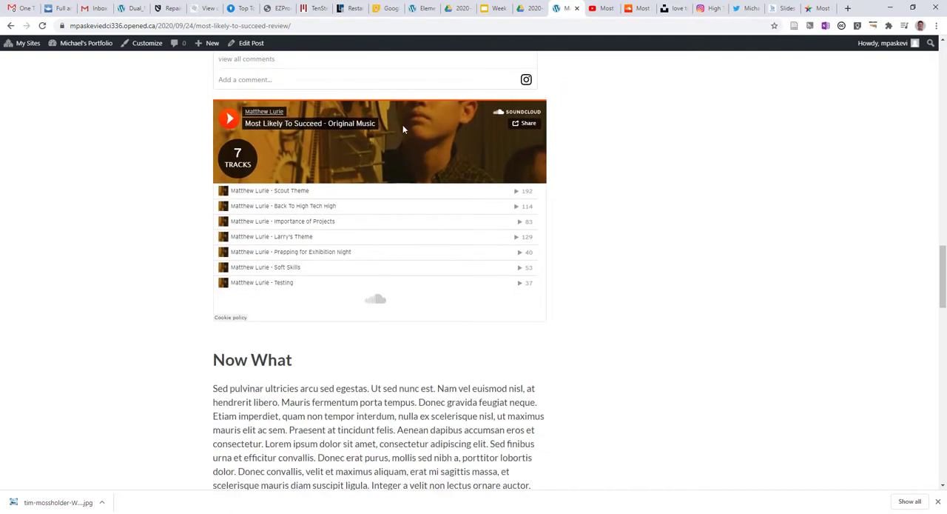
scroll(down, 3)
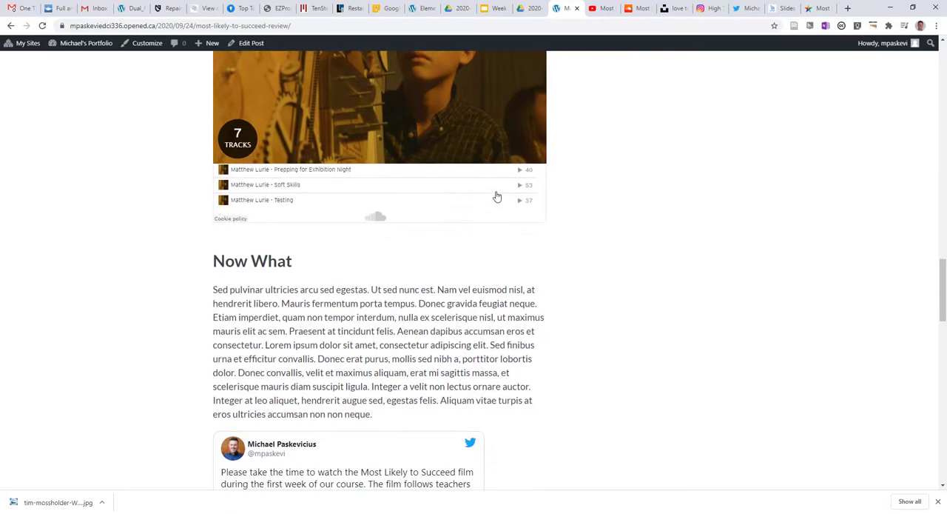
scroll(down, 3)
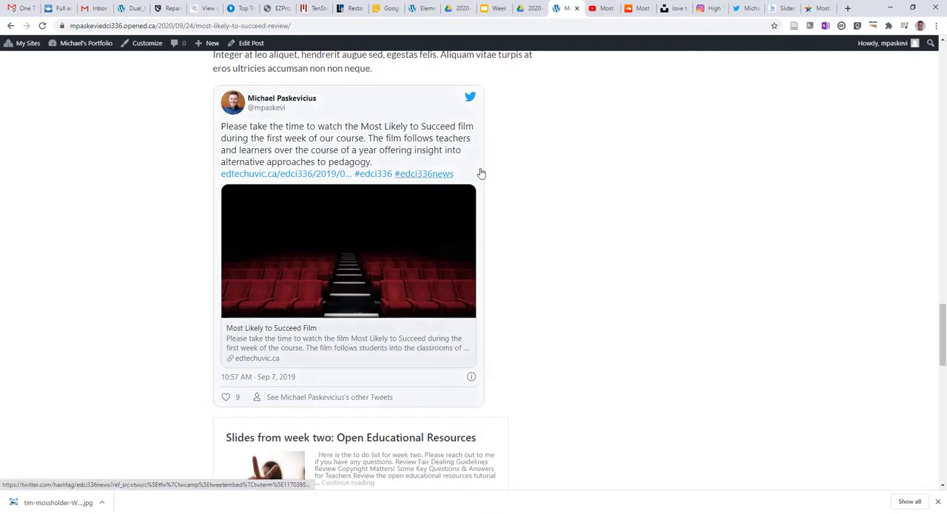
scroll(down, 3)
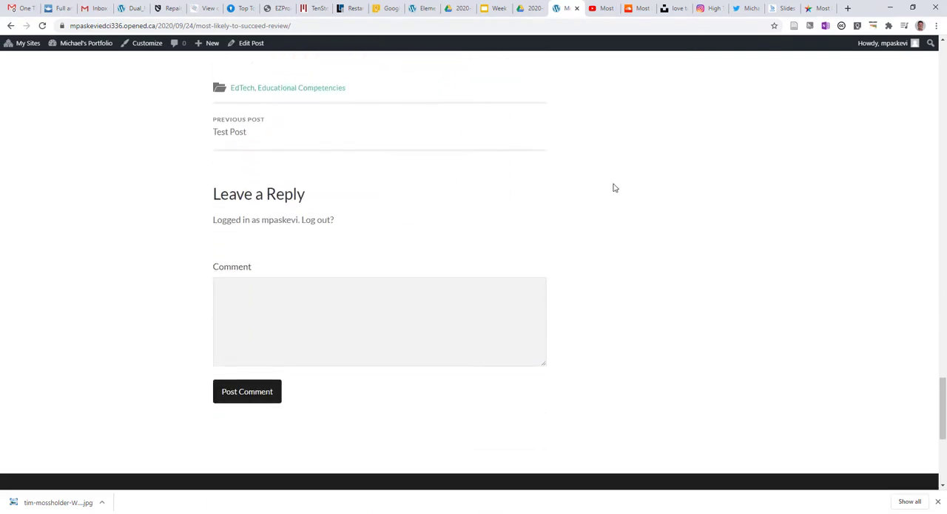
scroll(up, 3)
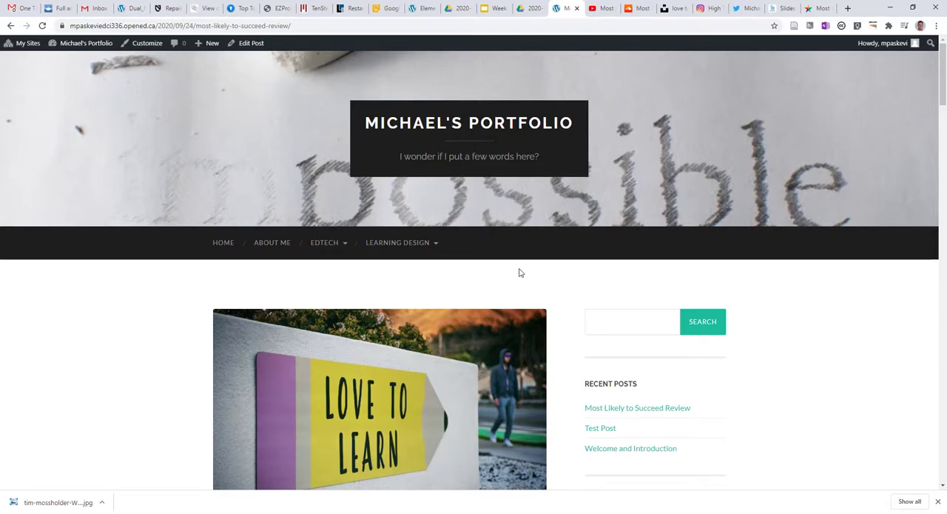
mouse_move(592, 129)
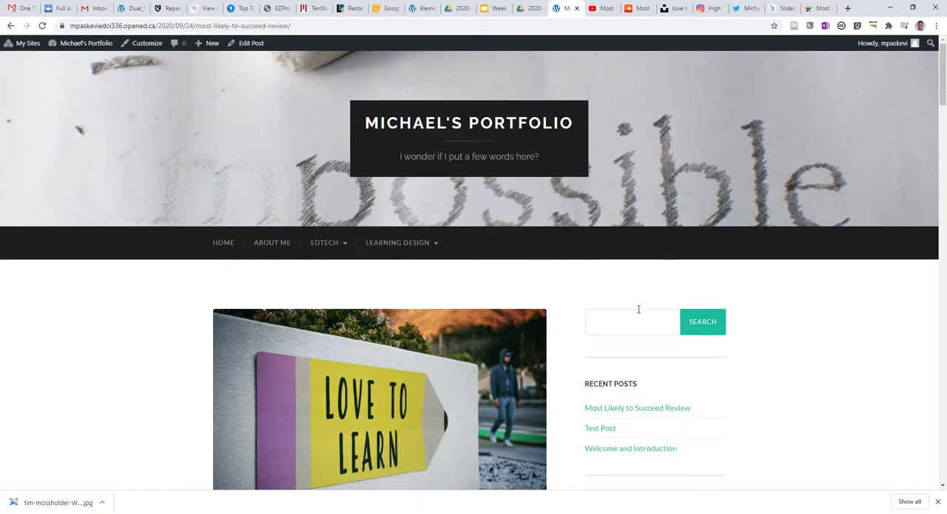
mouse_move(817, 130)
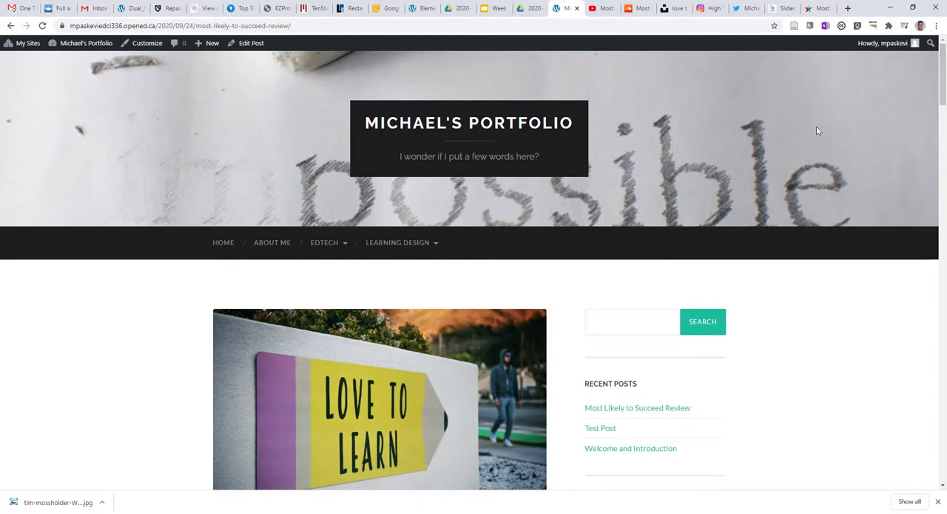